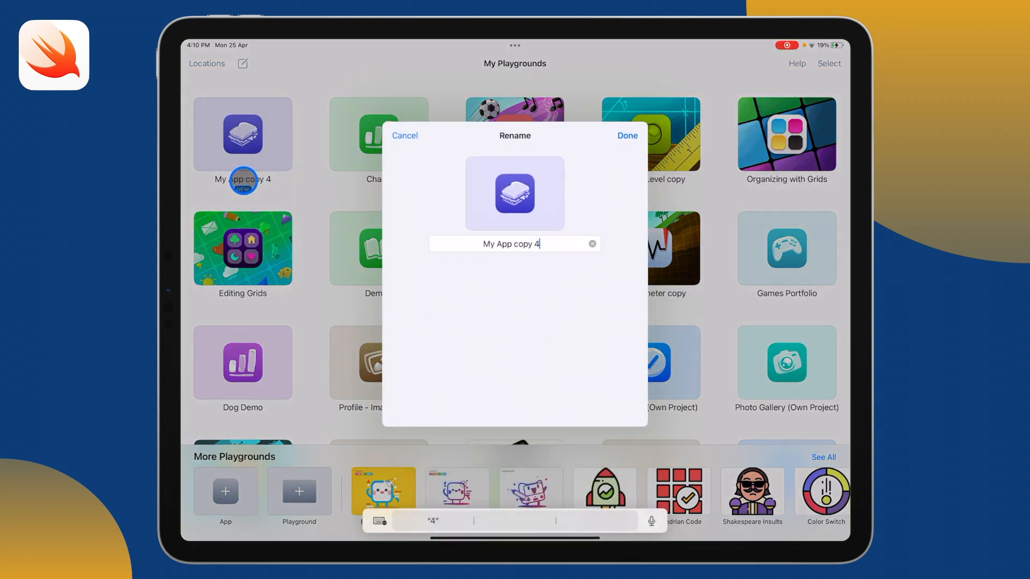
Step: Rename 'My App copy 4' to 'Motion Demo' and open the project
type("Motion Demo")
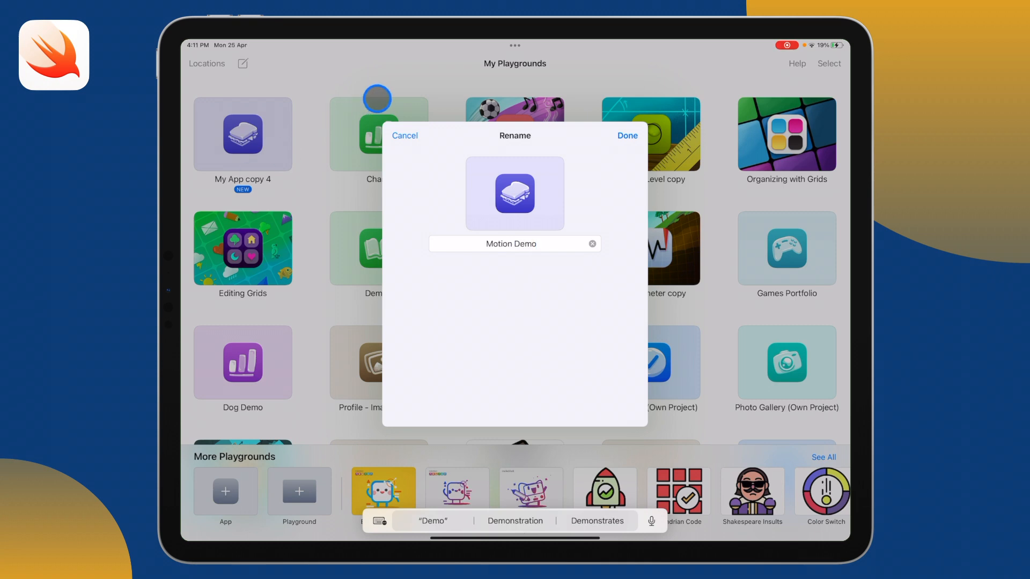
left_click(626, 136)
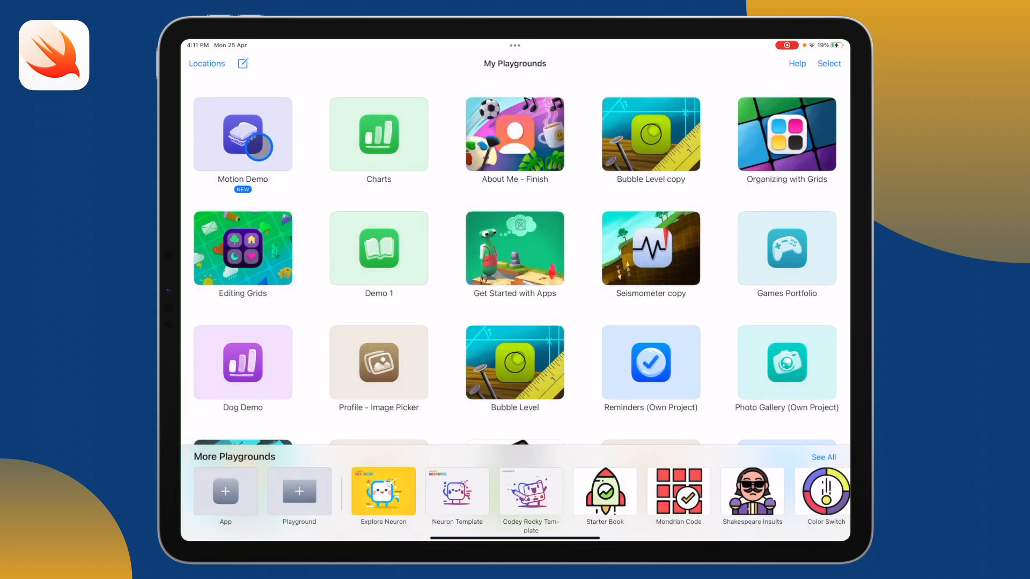
left_click(243, 134)
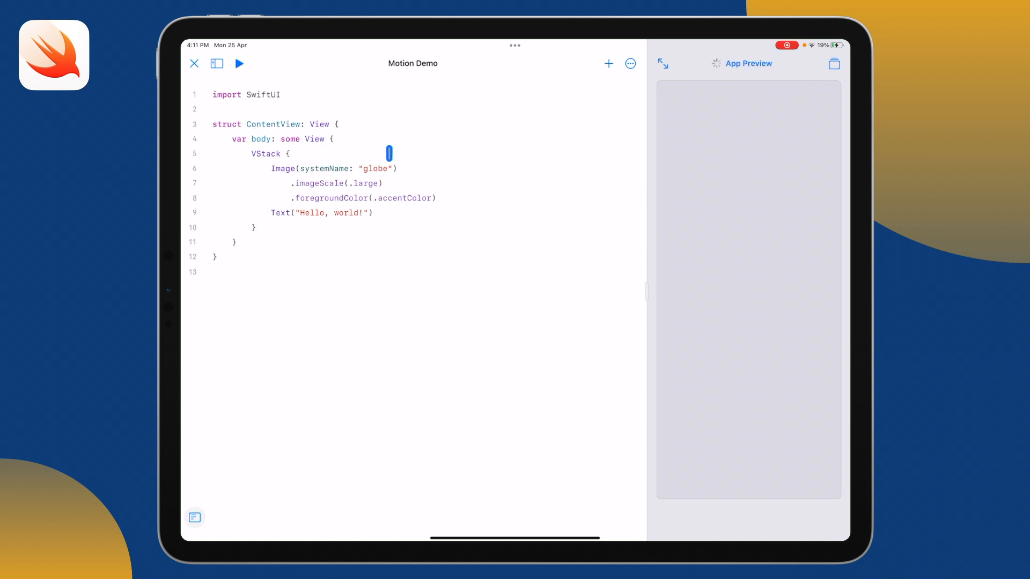
left_click(239, 64)
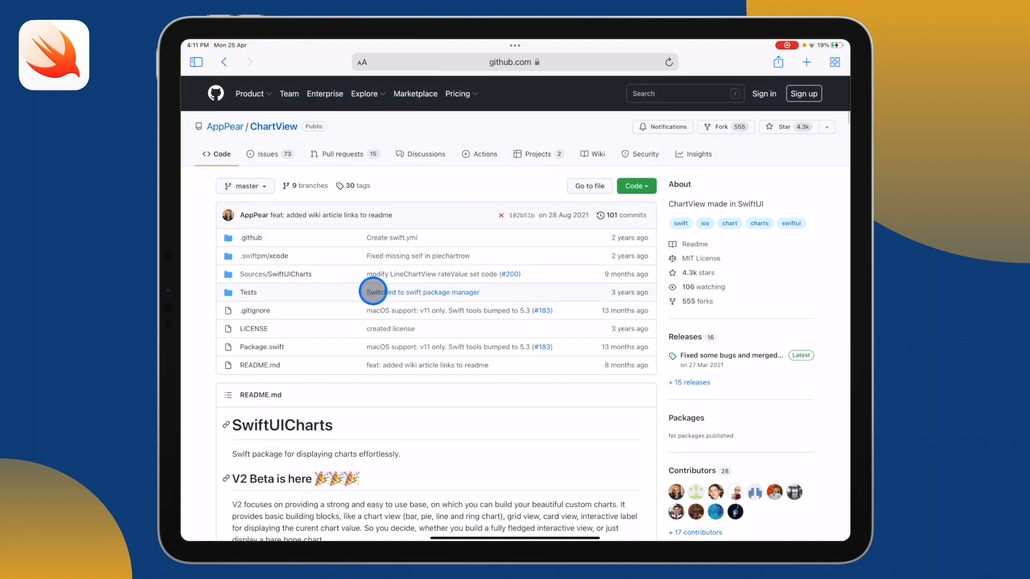
scroll("down", 3)
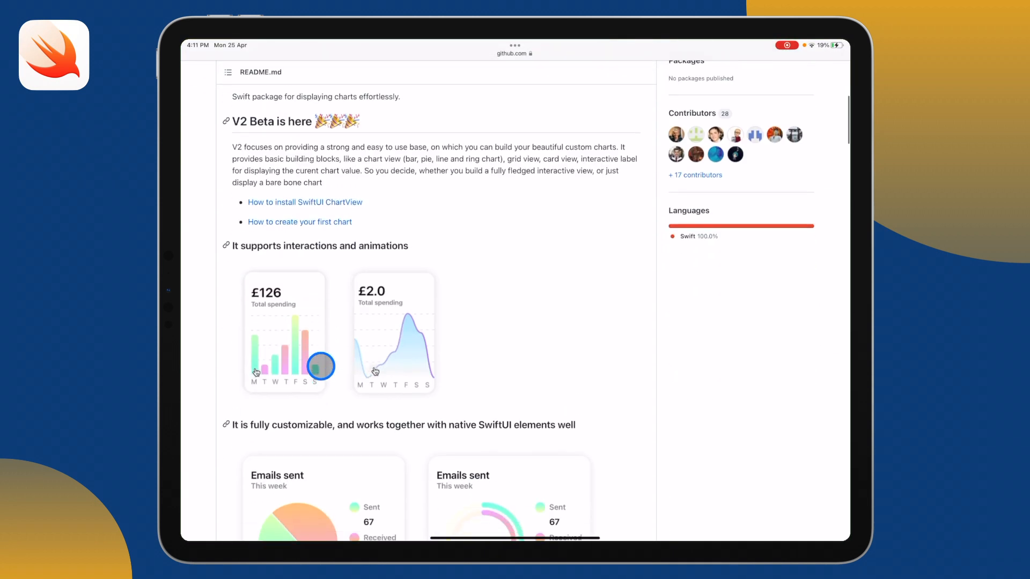
scroll("down", 3)
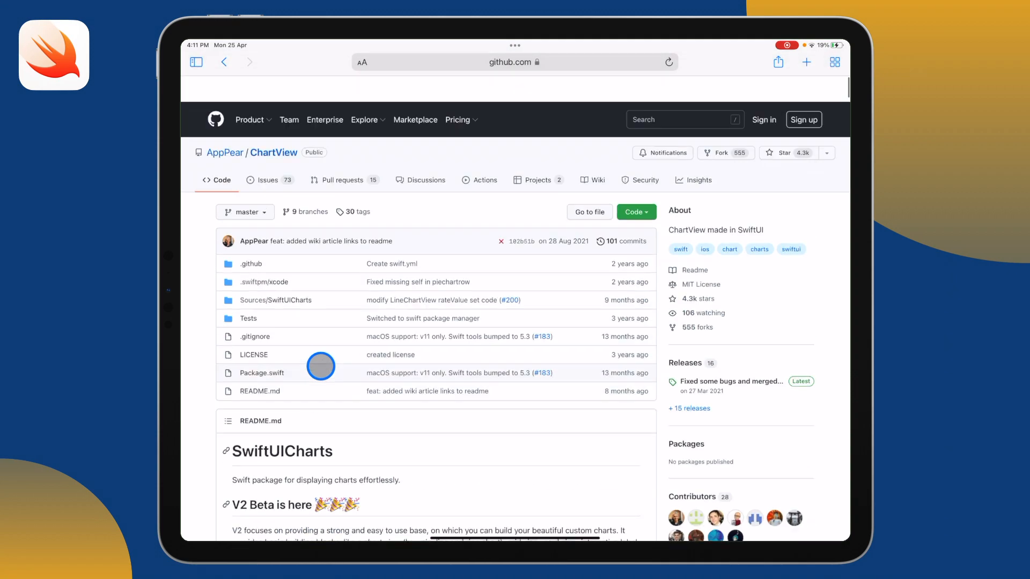
left_click(514, 62)
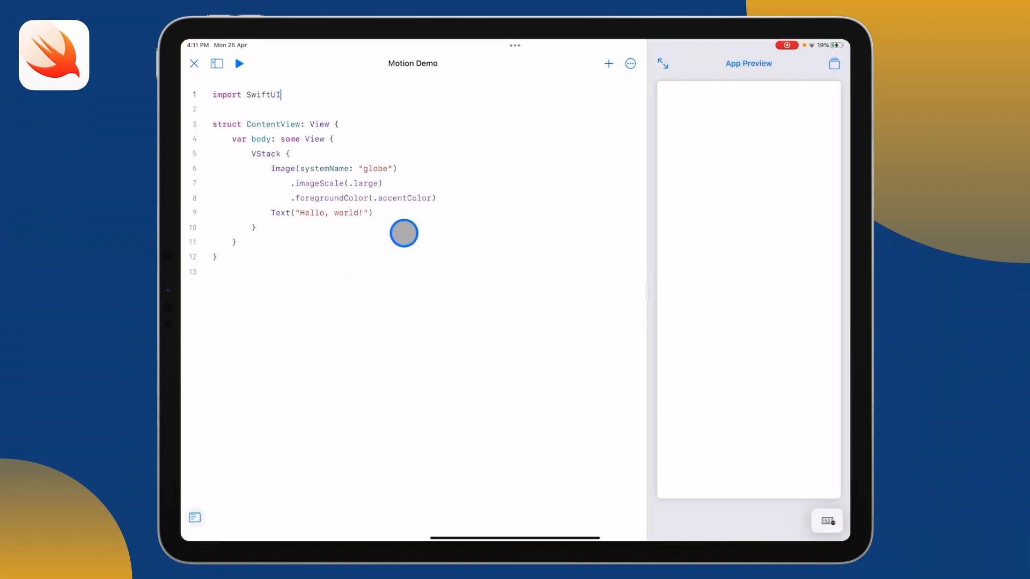
type("//")
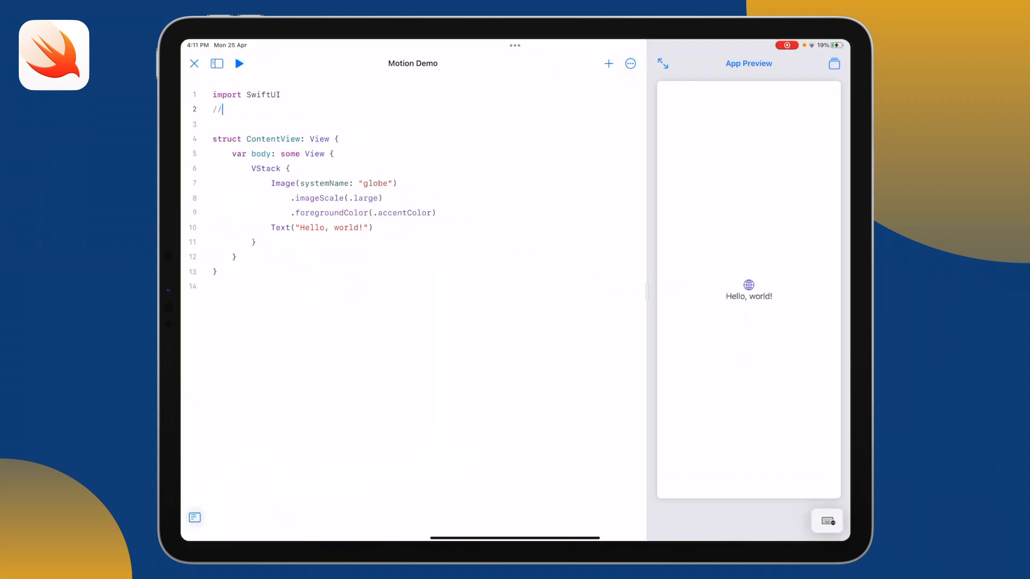
type("https://github.com/apppear/chartview.git")
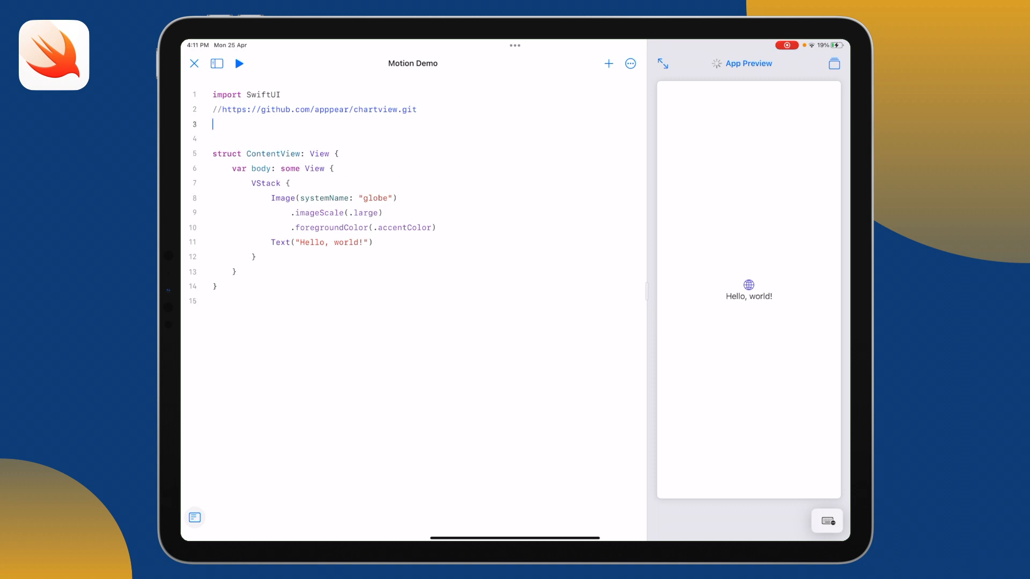
left_click(216, 63)
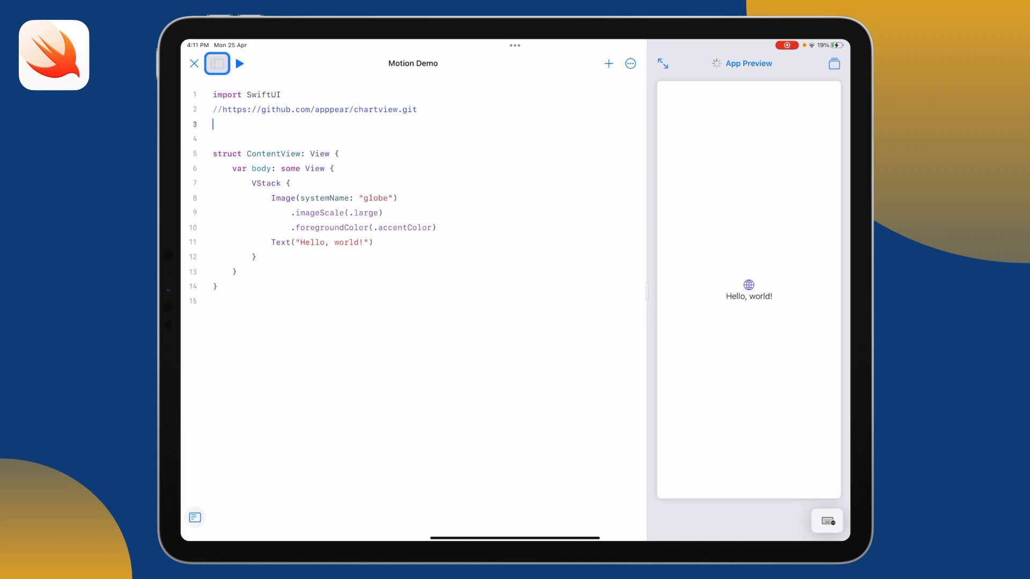
left_click(609, 63)
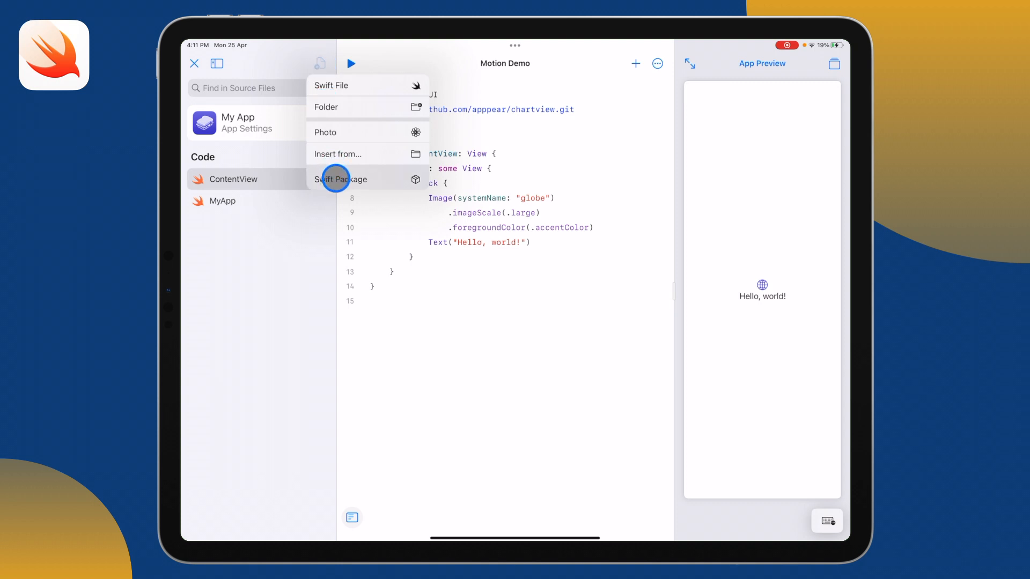
left_click(340, 179)
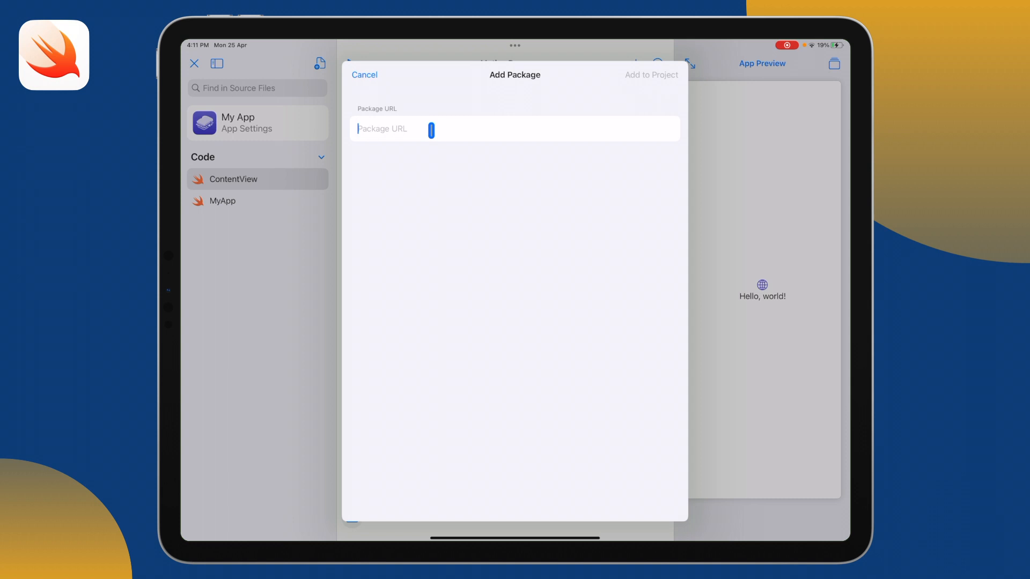
type("https://github.com/apppear/chartview.git")
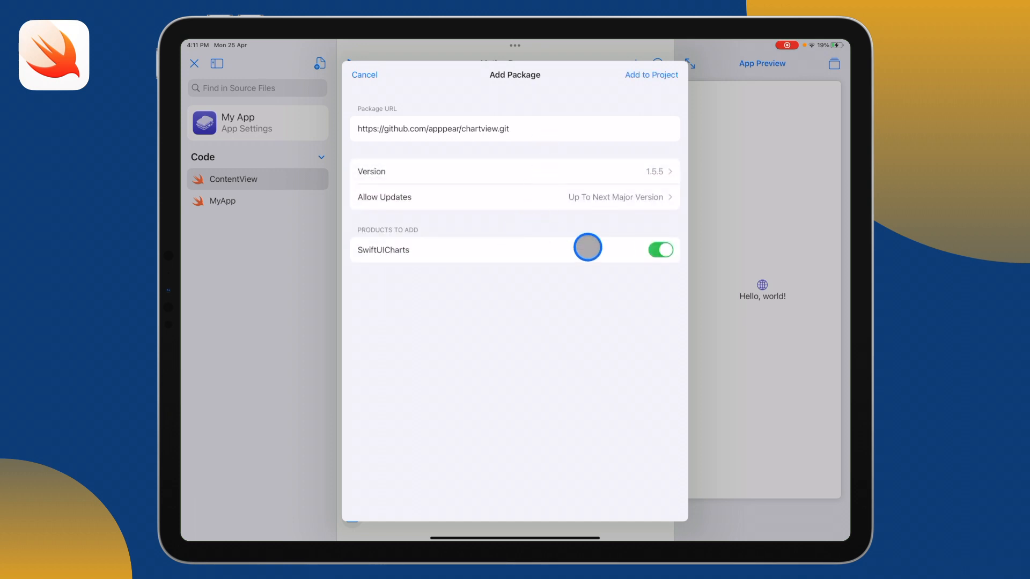
left_click(650, 72)
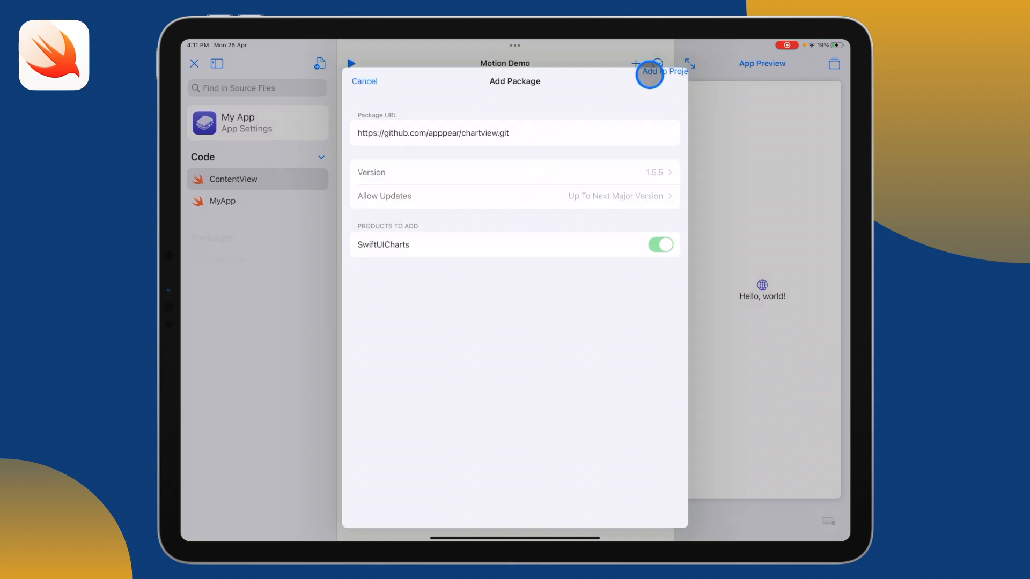
left_click(649, 71)
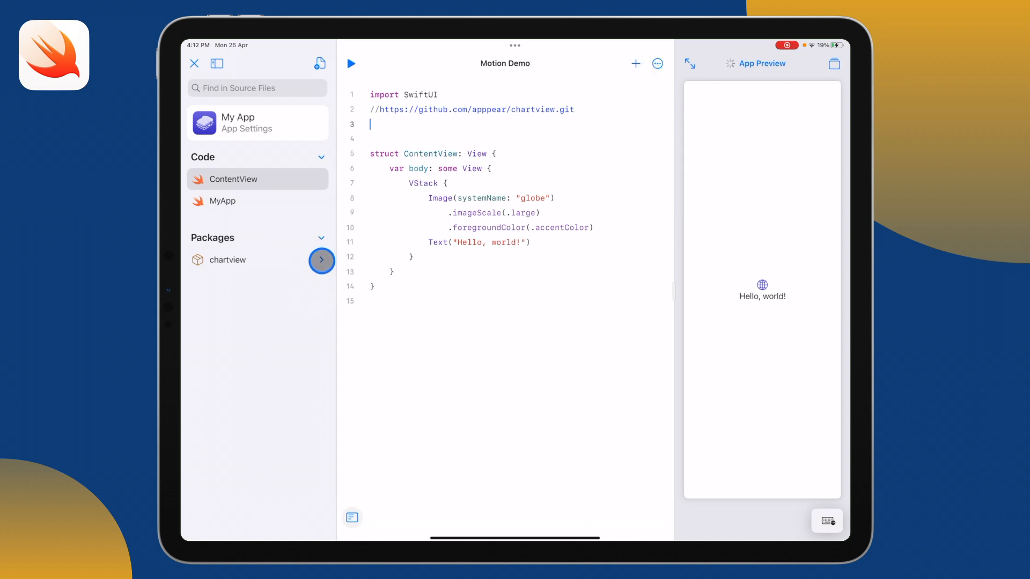
Step: Expand the chartview package and its Resources folder in the sidebar, then collapse them
left_click(322, 260)
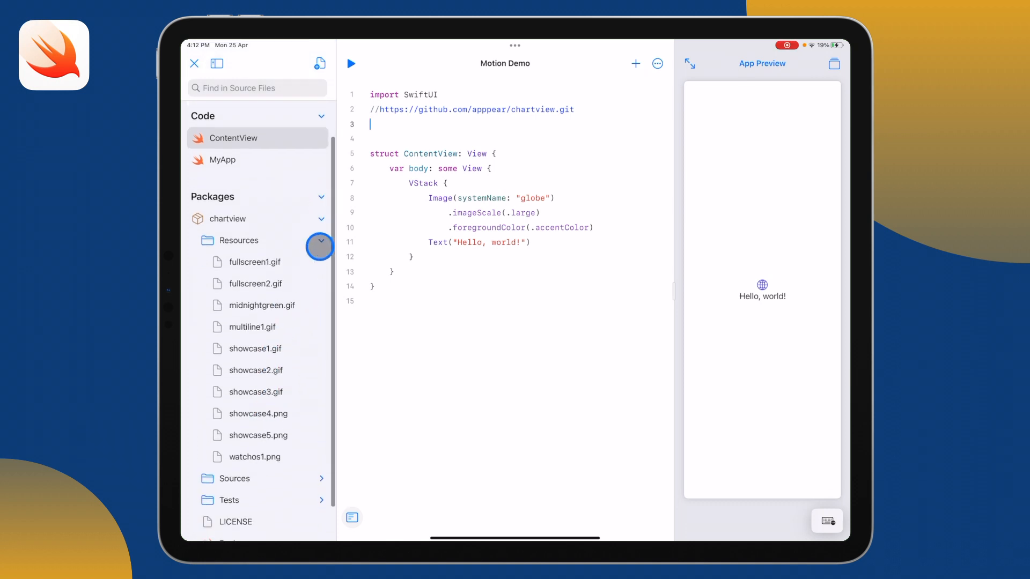
left_click(320, 247)
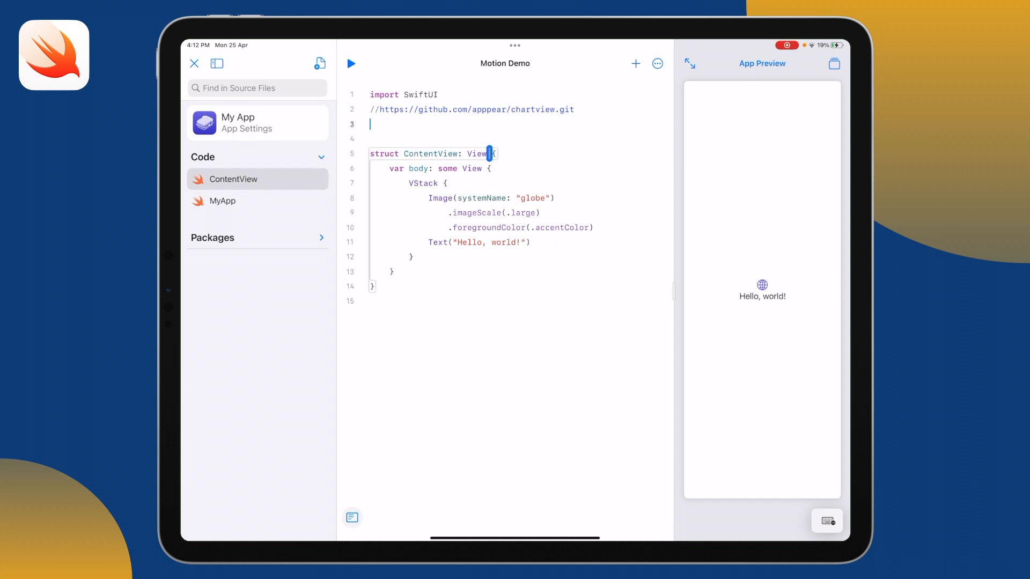
Step: Add 'import SwiftUICharts' and 'import CoreMotion' lines to the ContentView code
type("import")
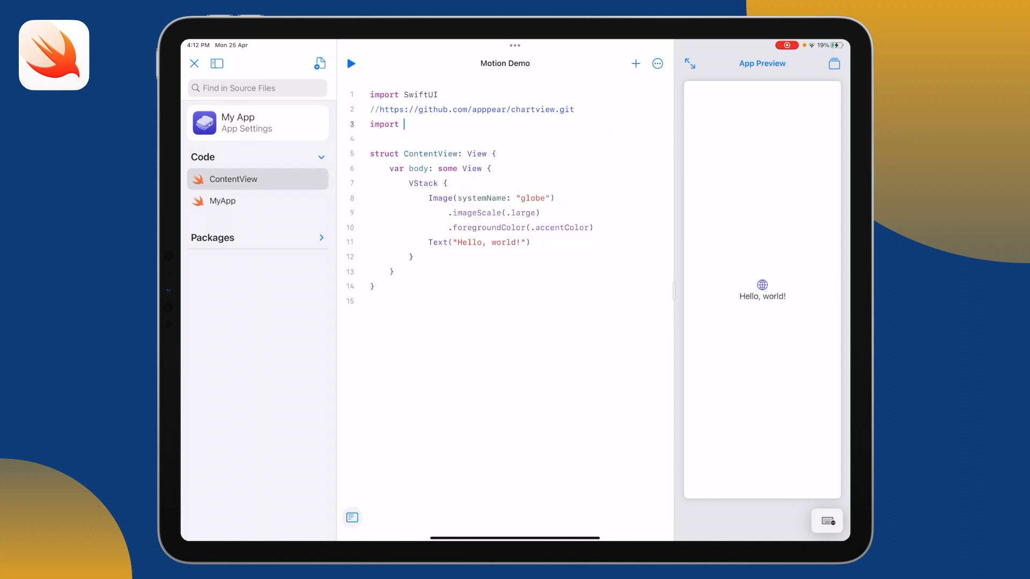
type("SwiftUICharts")
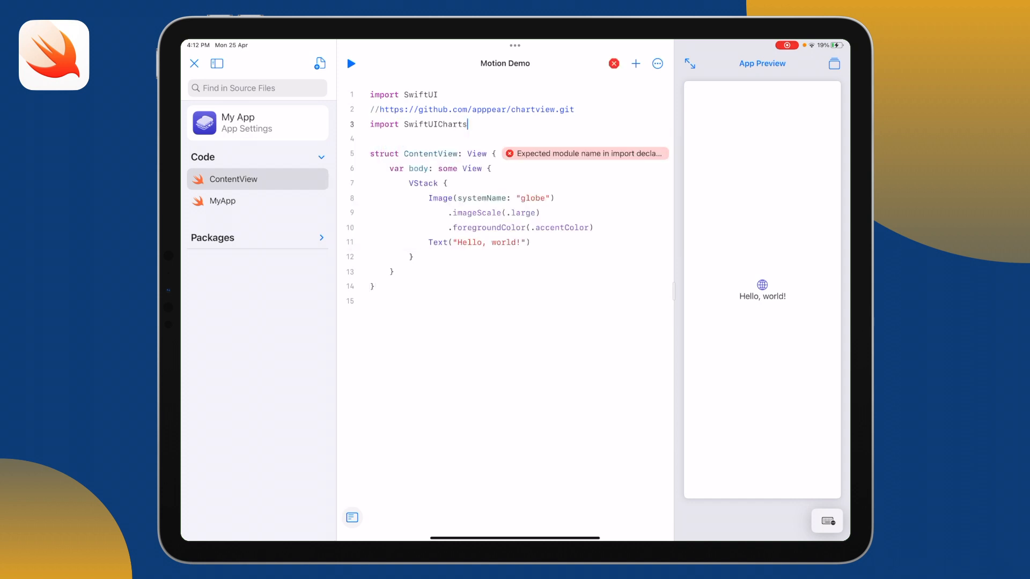
left_click(613, 64)
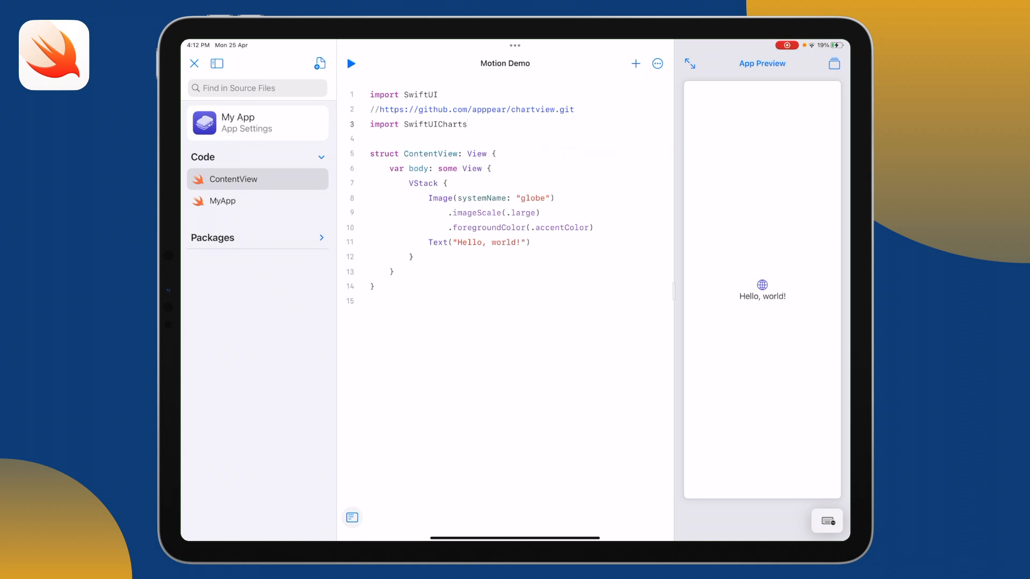
type("import Core")
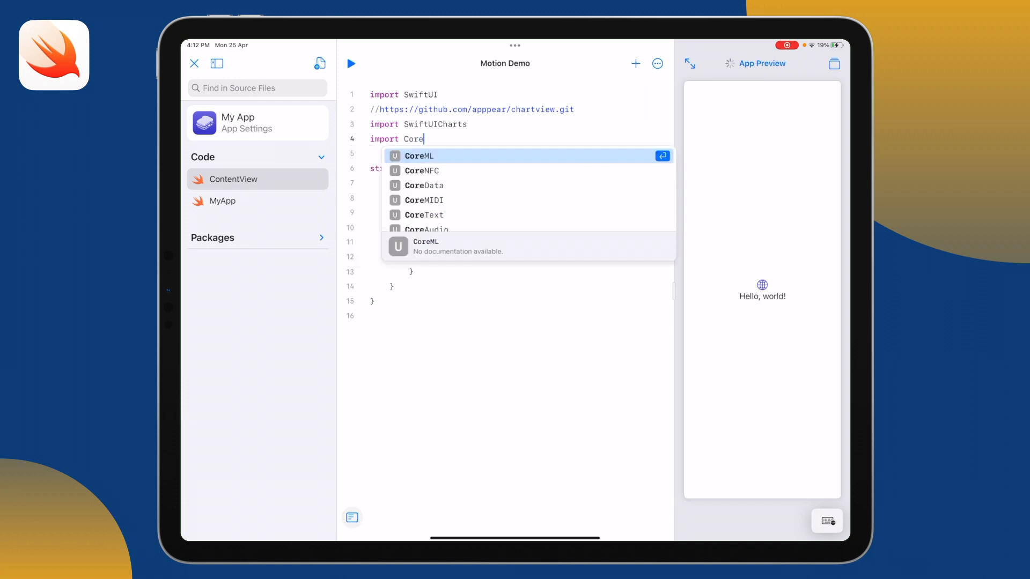
type("Motion")
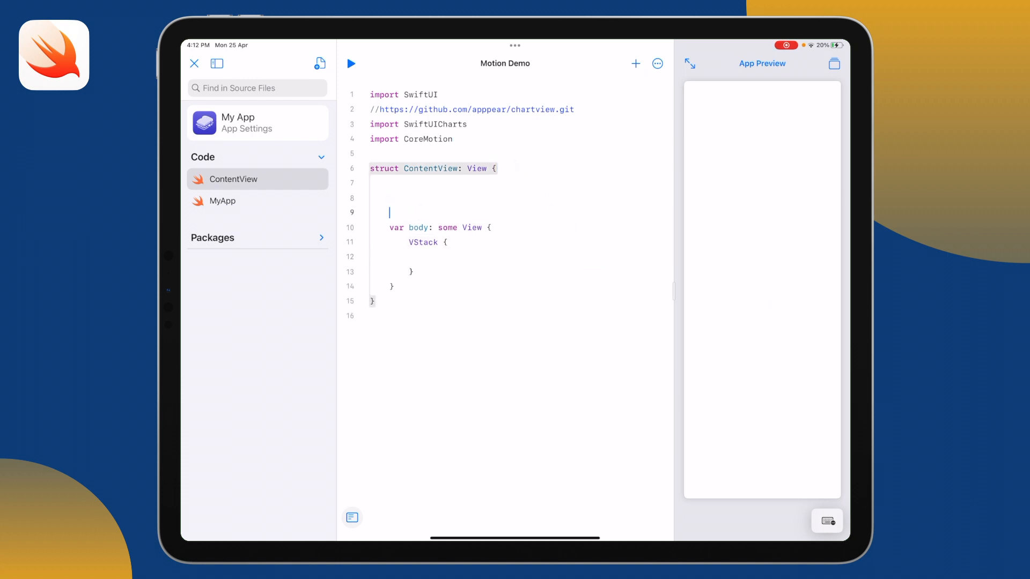
Step: Declare motionManager as CMMotionManager() and queue as OperationQueue() under a //setup motion manager comment
type("//setup motion manager")
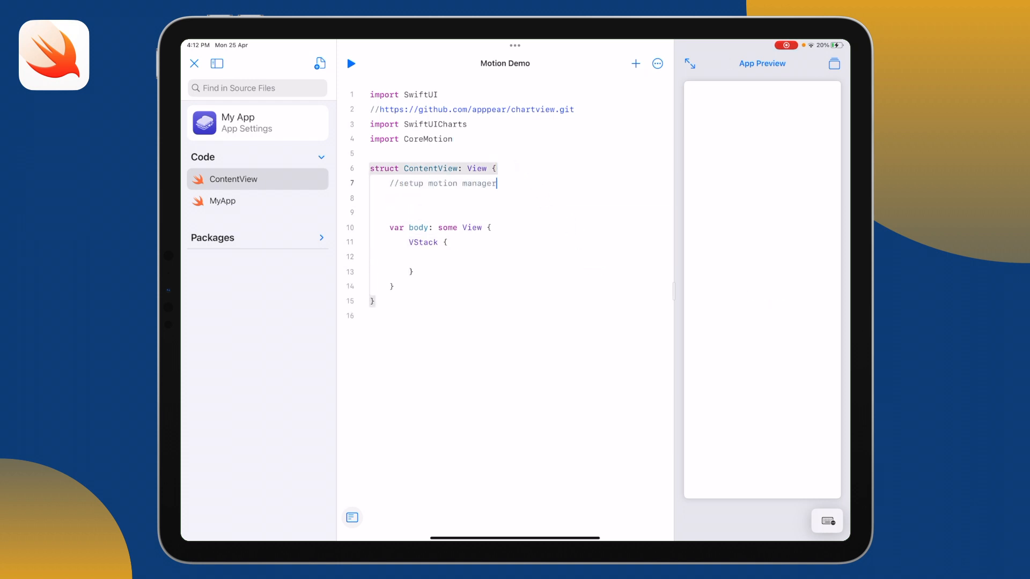
type("let motionManager = CMMotionManager(")
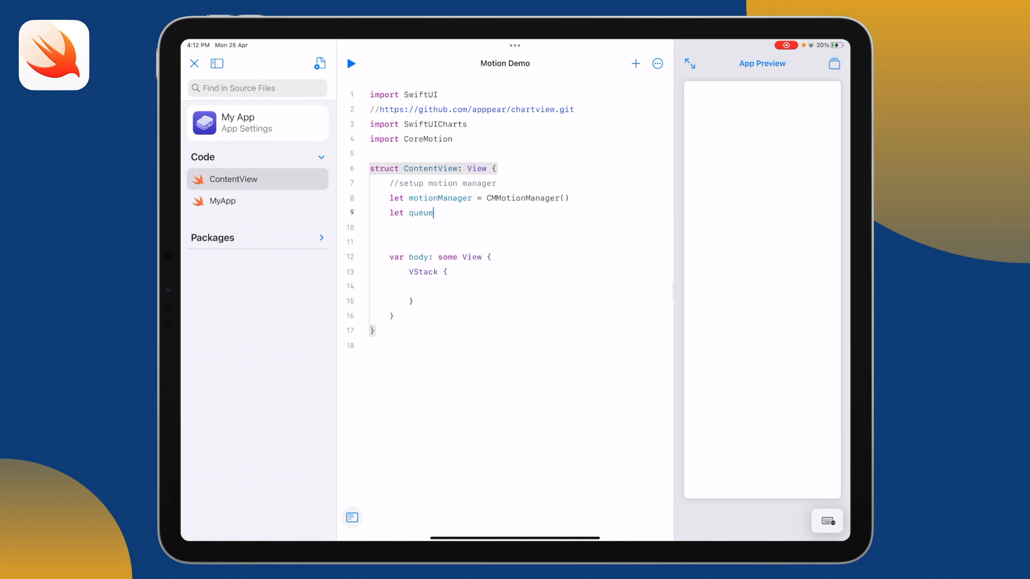
type("= Operation")
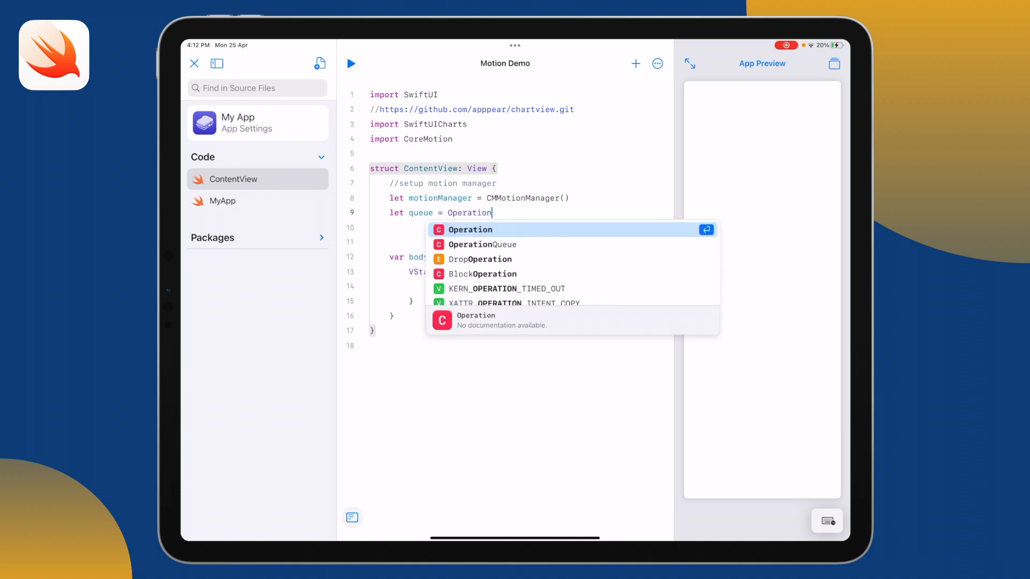
left_click(481, 245)
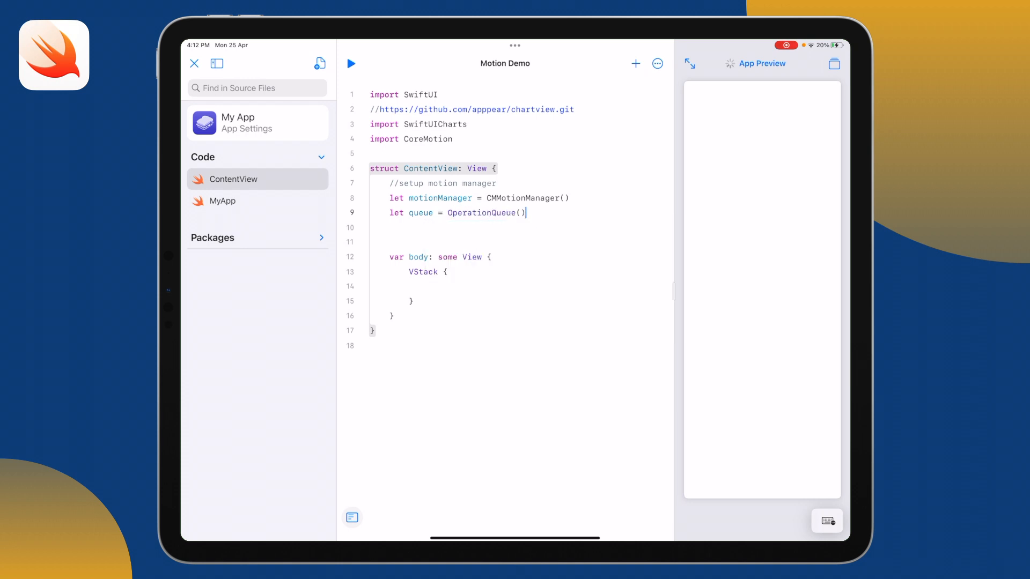
type("//Record the values")
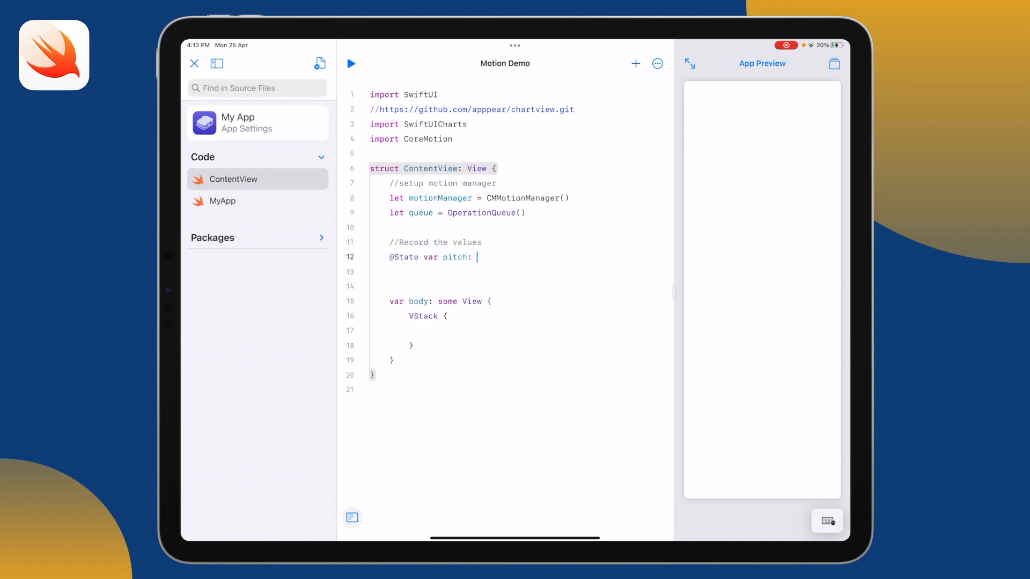
type("[Double] = []")
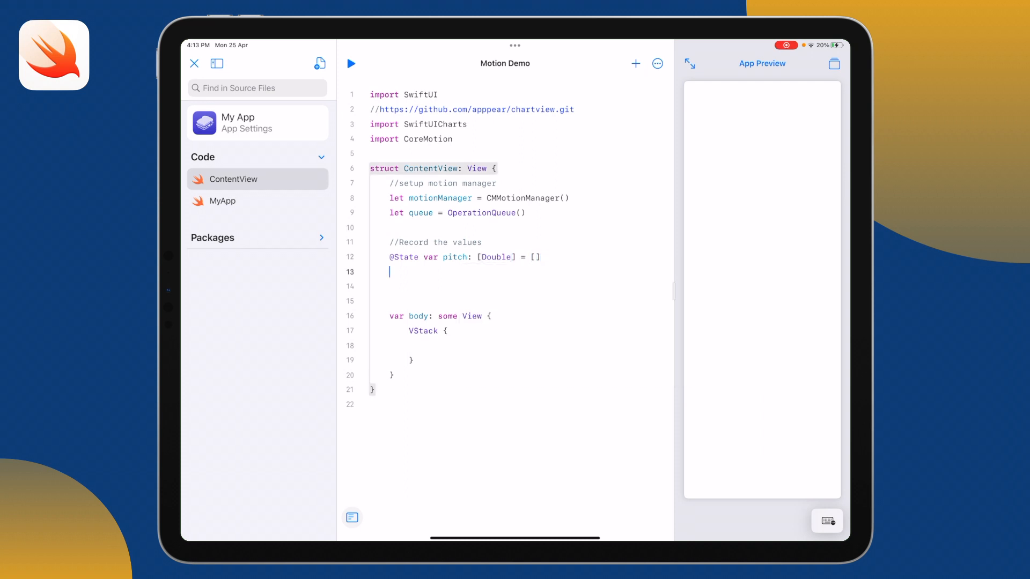
type("@State var yaw")
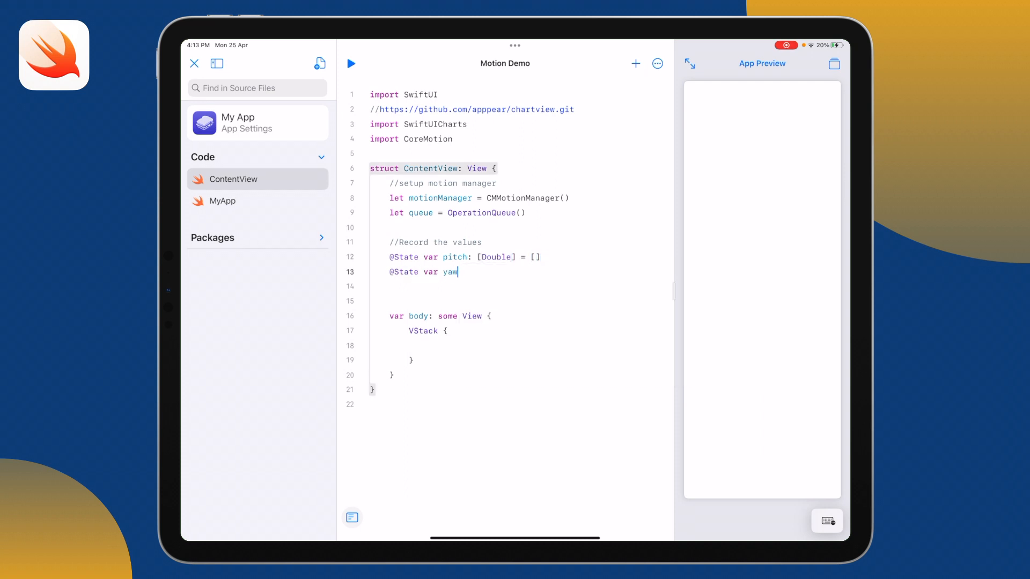
type(": [Double] = [")
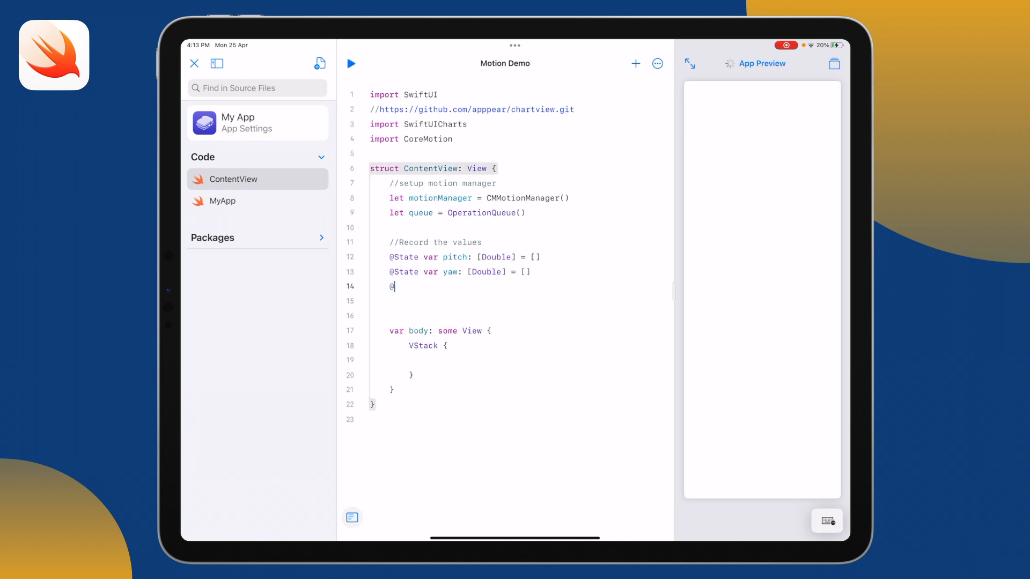
type("@State var roll:")
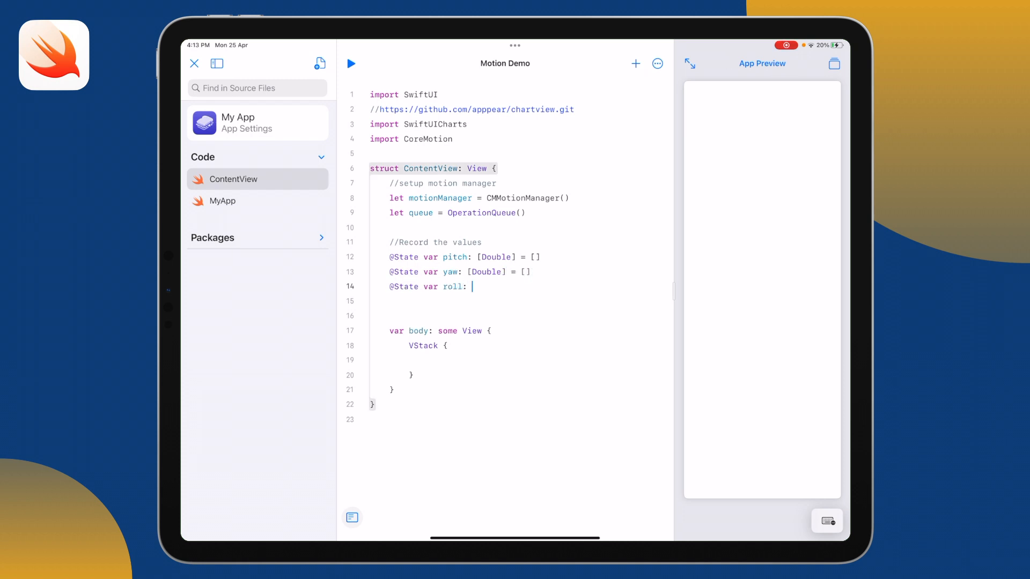
type("[Double] = []")
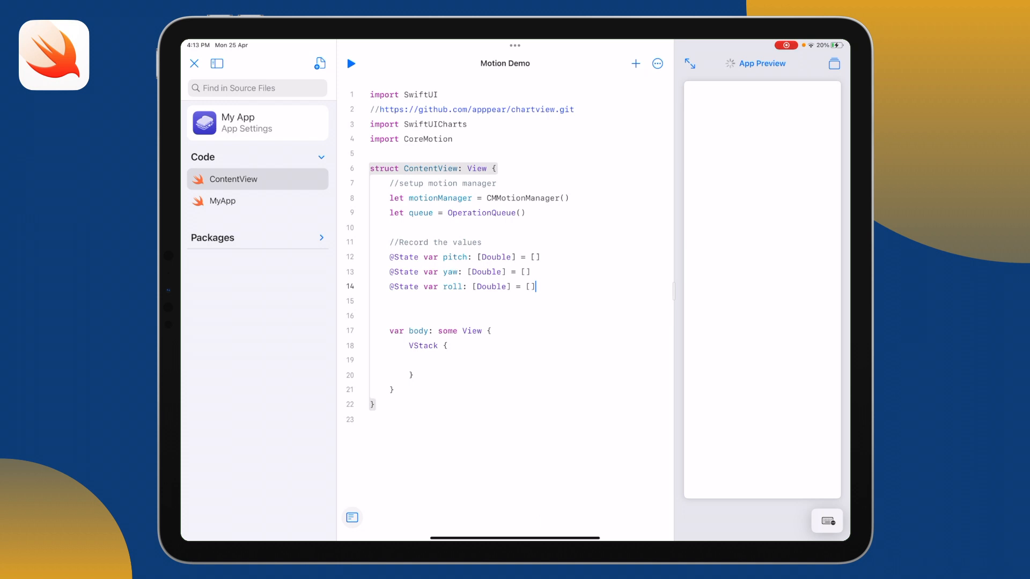
Step: Insert a MultiLineChartView into the VStack with an empty [] data argument
scroll("down", 3)
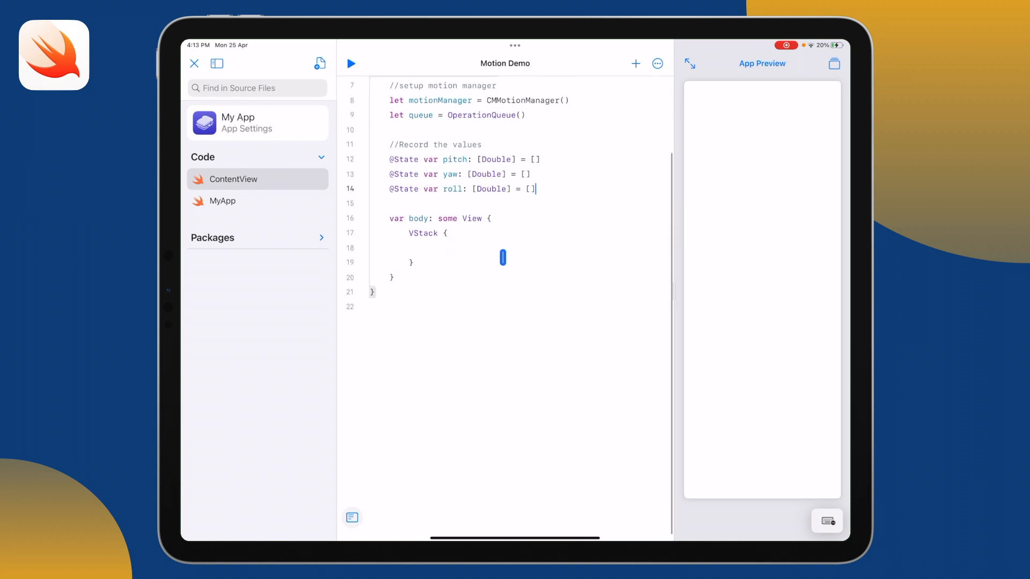
type("Mul")
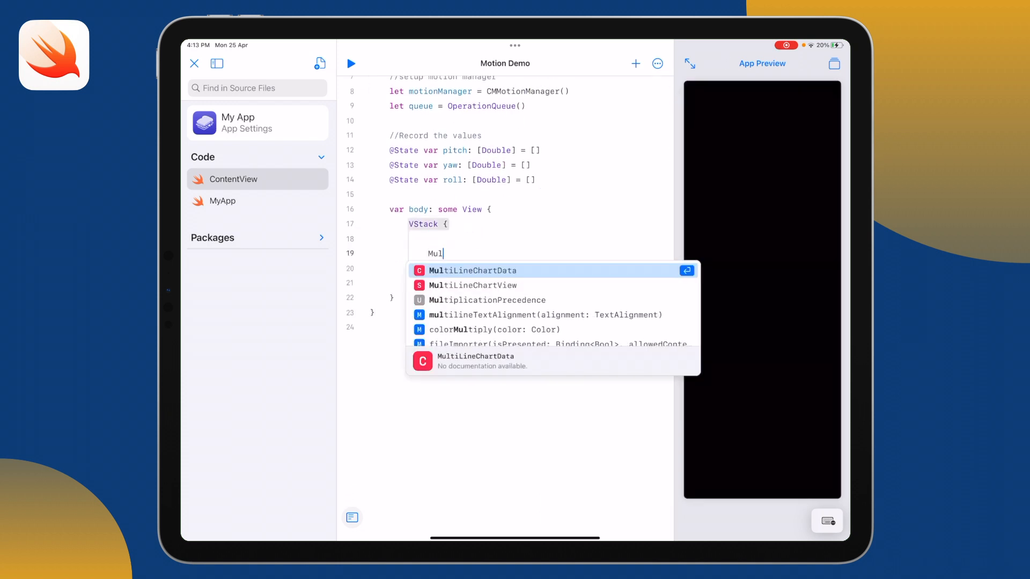
left_click(472, 284)
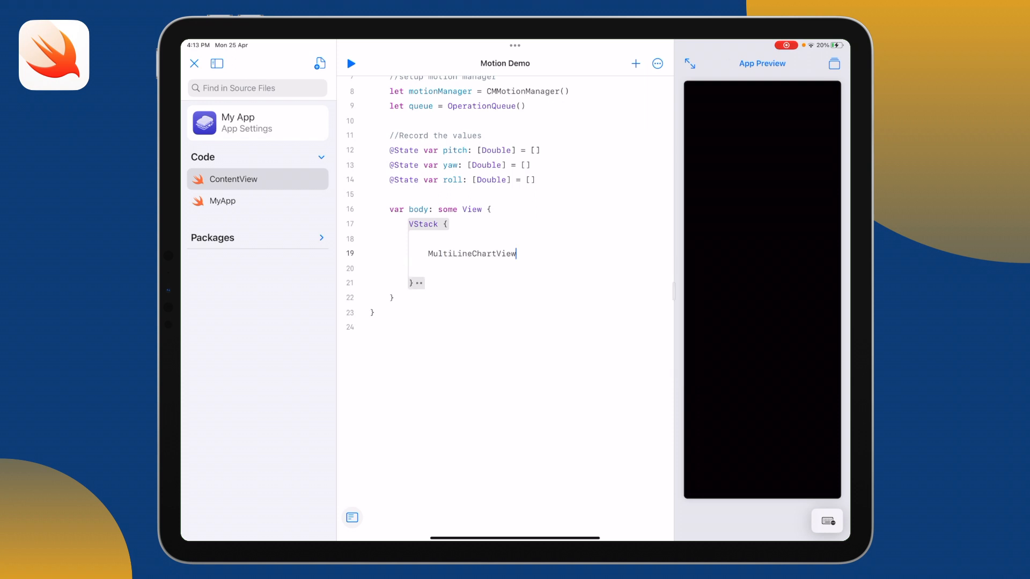
type("(")
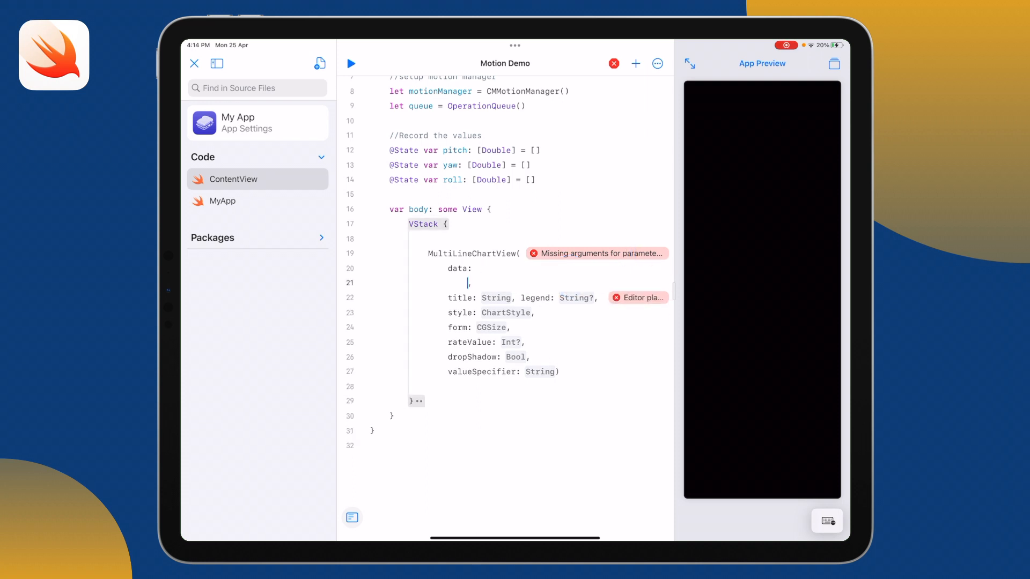
type("[]")
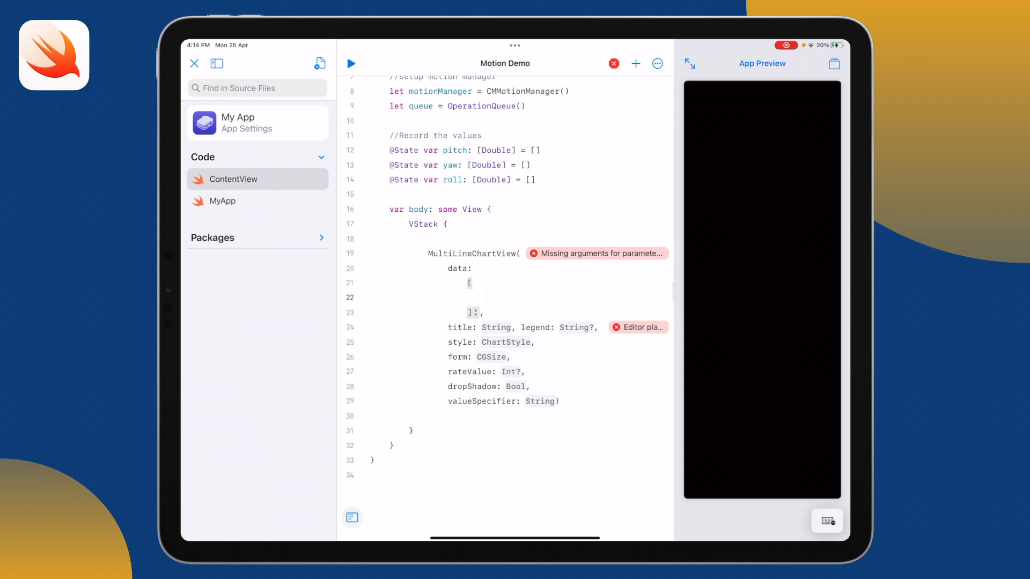
Step: Fill the chart data with pitch as GradientColors.green, yaw as purple, roll as orange
type("(pitch, Grad")
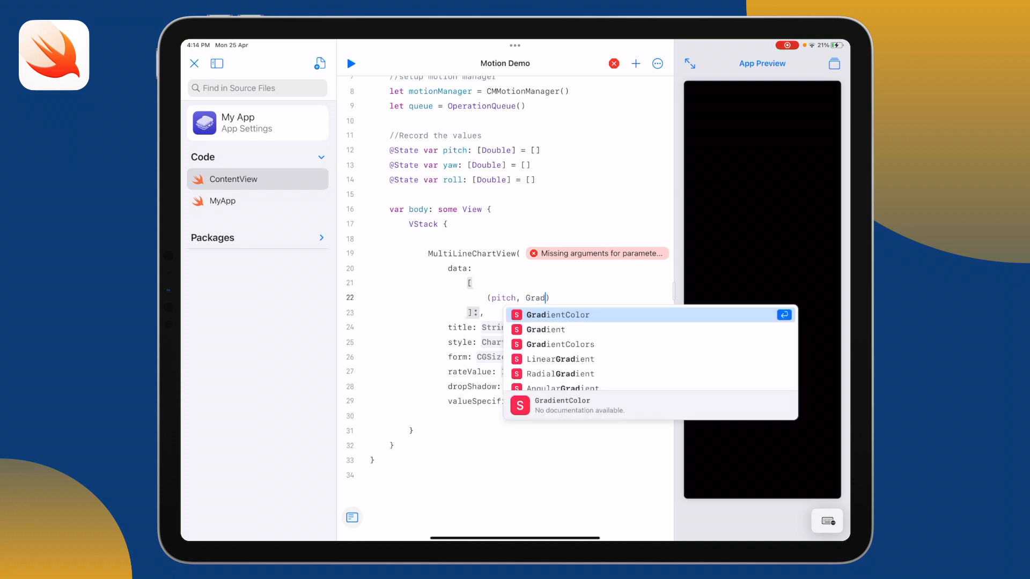
left_click(560, 345)
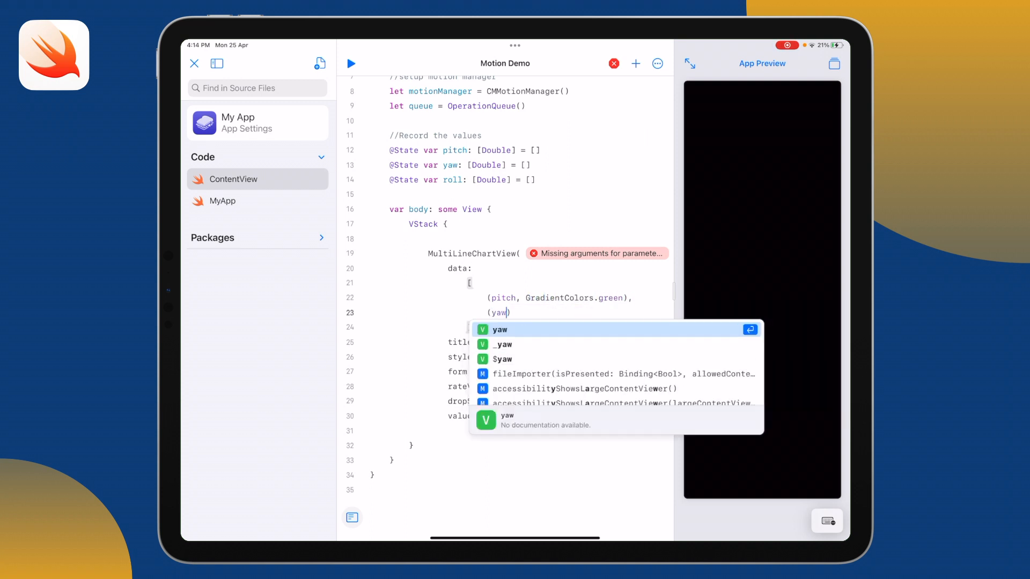
type(", GradientColors.pu")
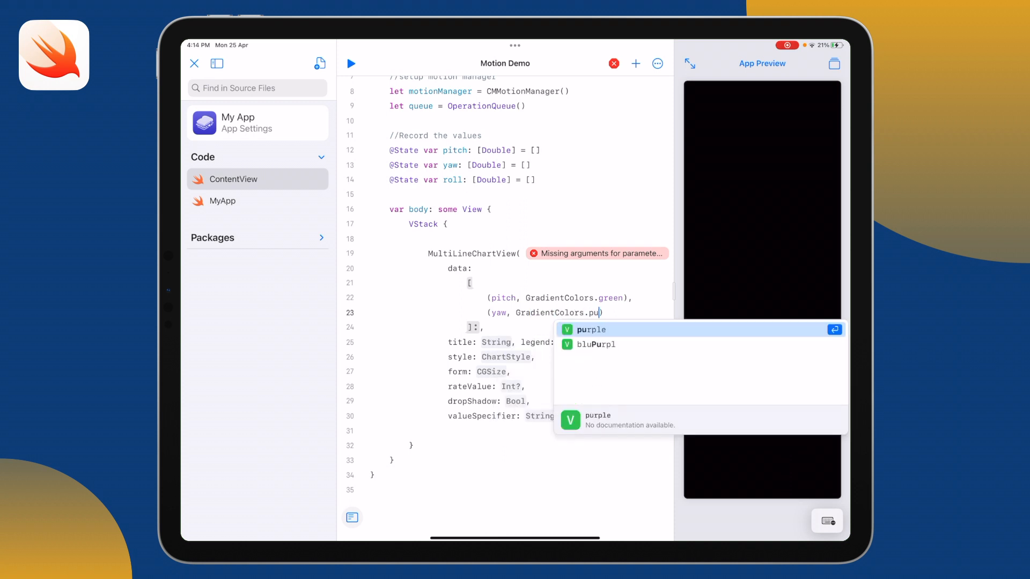
left_click(590, 329)
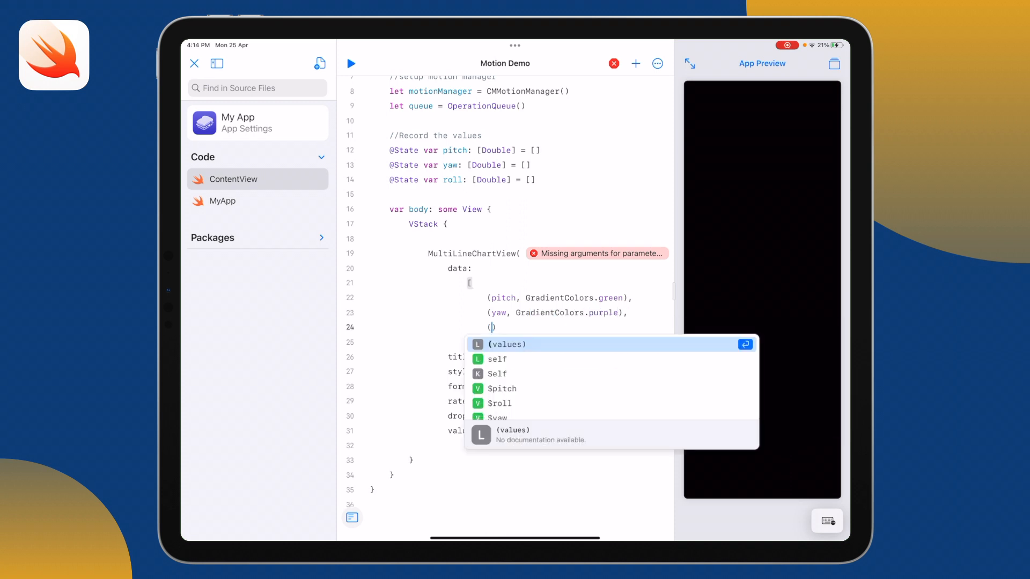
type("roll, GradientColors.orange")
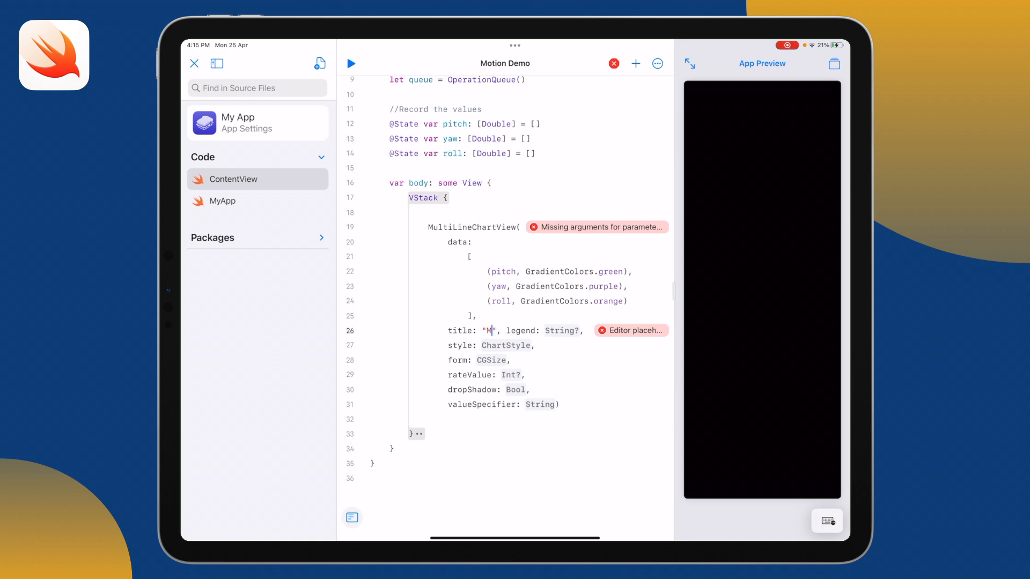
Step: Title the chart 'Motion Graph', set dropShadow to false and add .padding(5)
type("otion Graph\",")
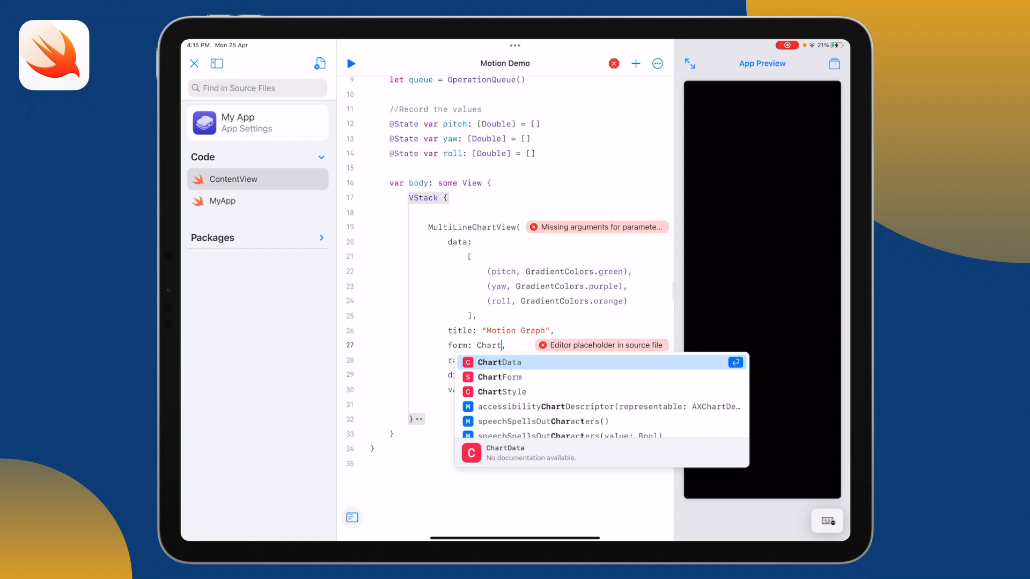
left_click(499, 377)
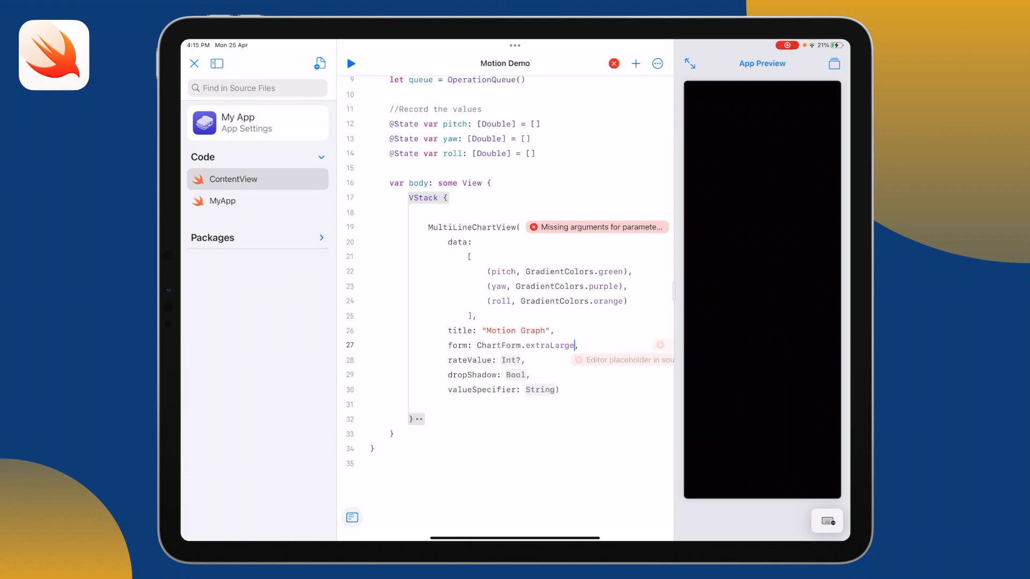
type("false")
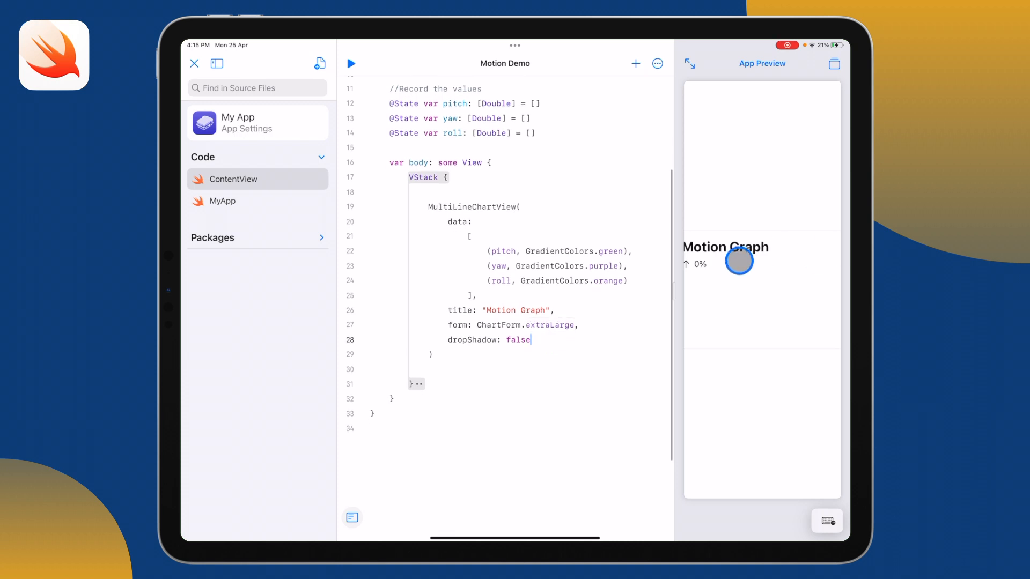
type(".padd")
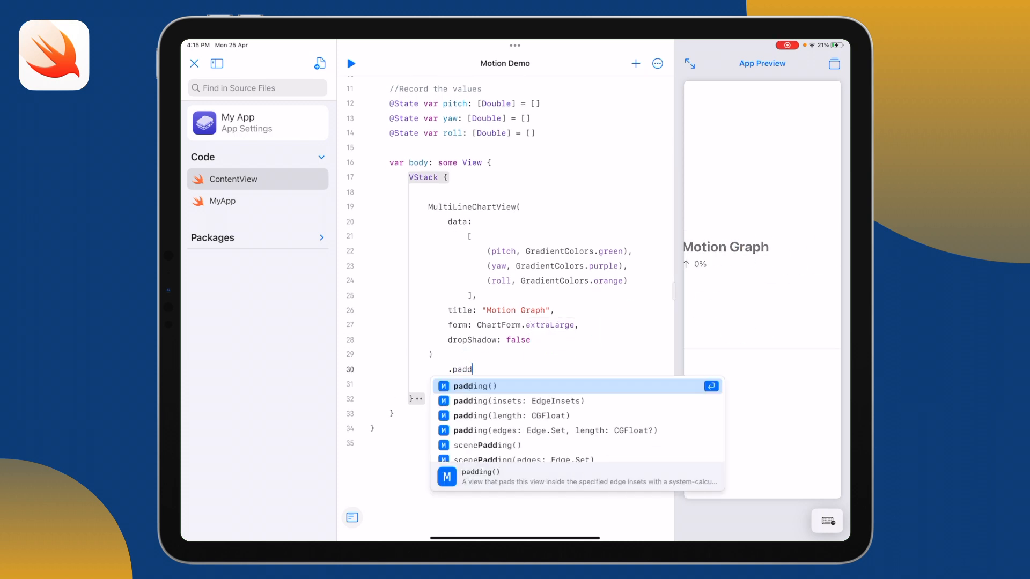
type("ing(5)")
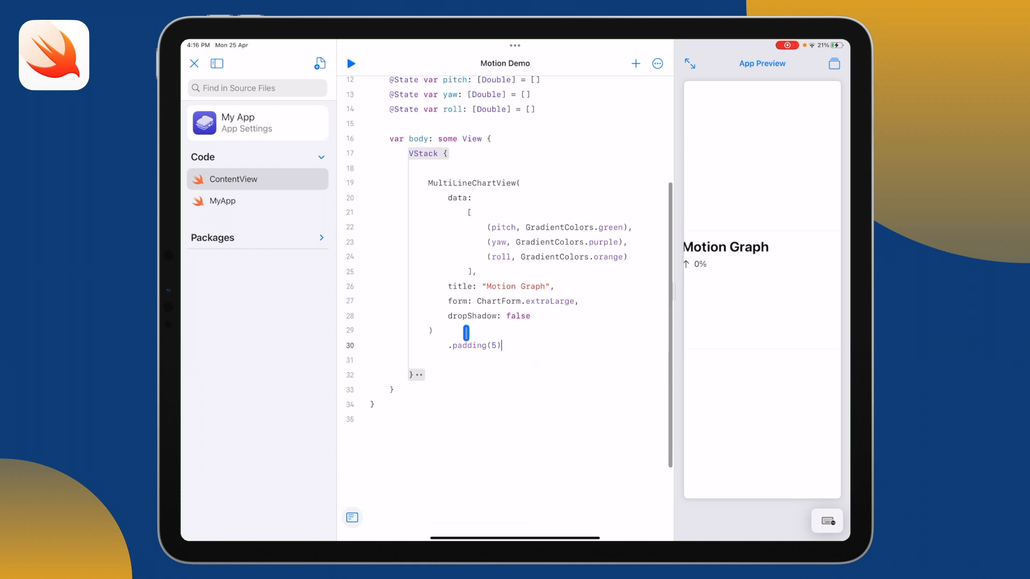
Step: Add an .onAppear block after the VStack with a '//Modify the motion manager' comment
type(".")
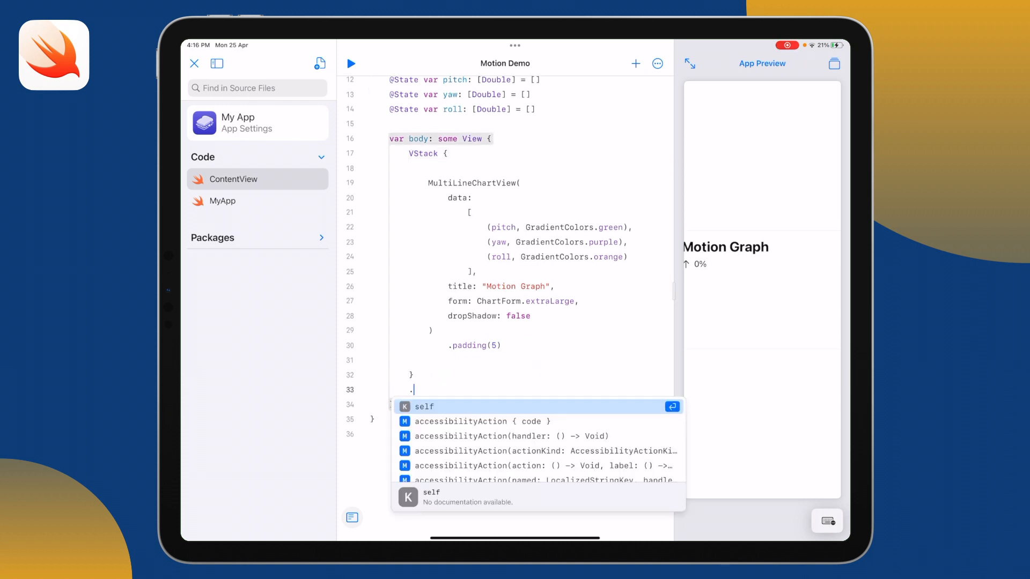
type("onAppear{")
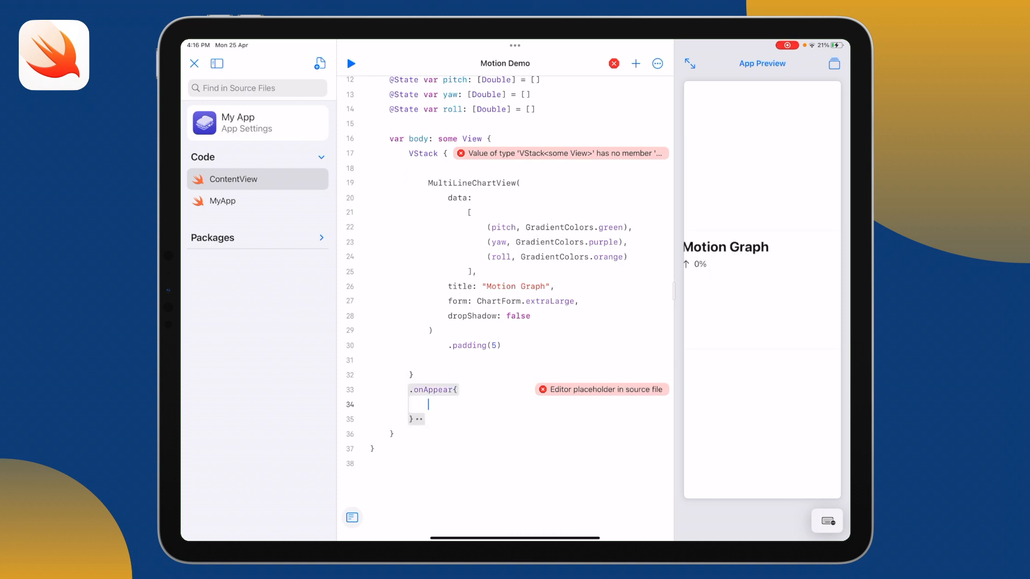
type("//Modify the motion")
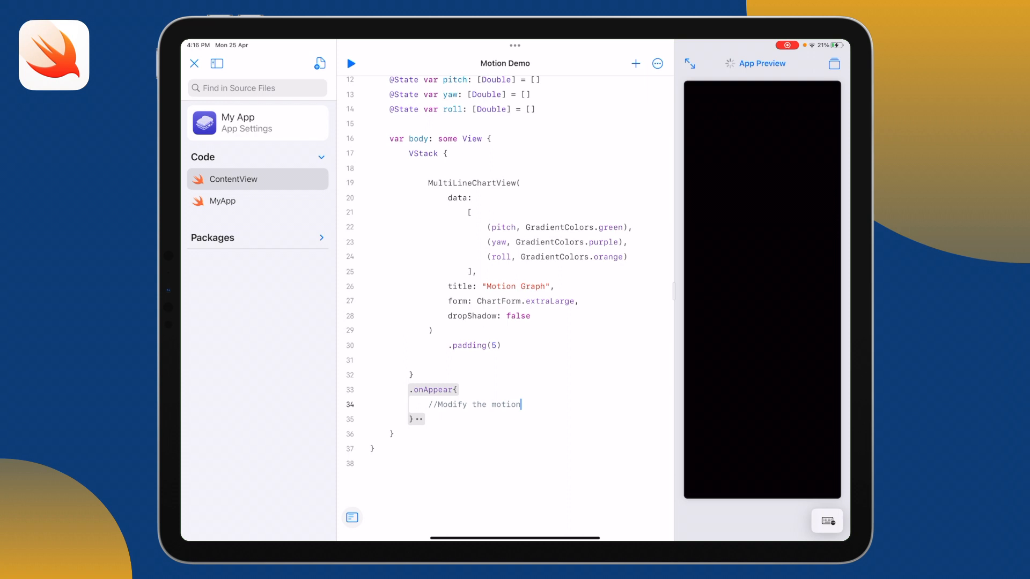
Step: Call self.motionManager.startDeviceMotionUpdates(to: self.queue) inside onAppear
type("self.")
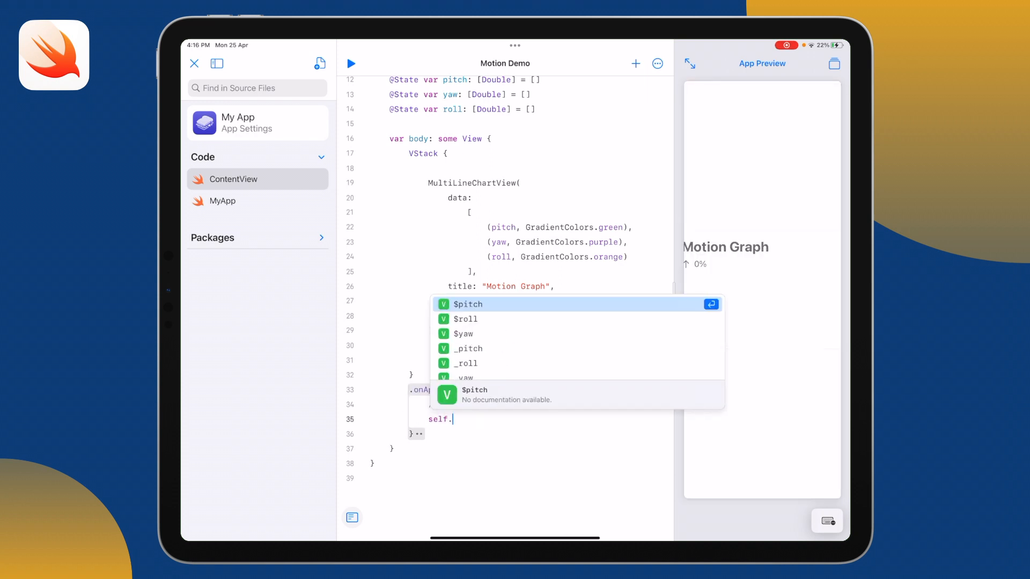
type("motionManager.startDeviceMotionUpdates(")
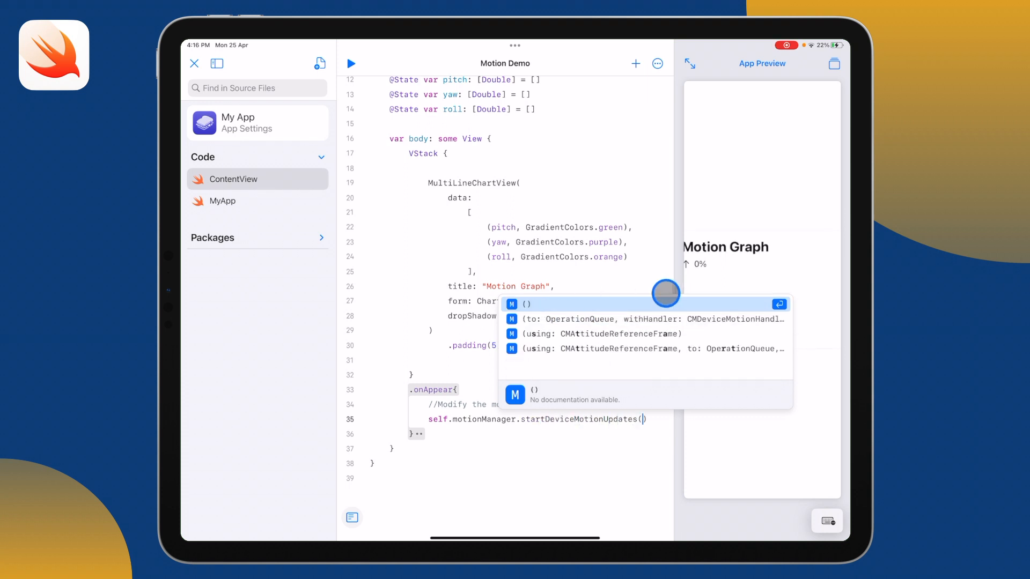
left_click(216, 64)
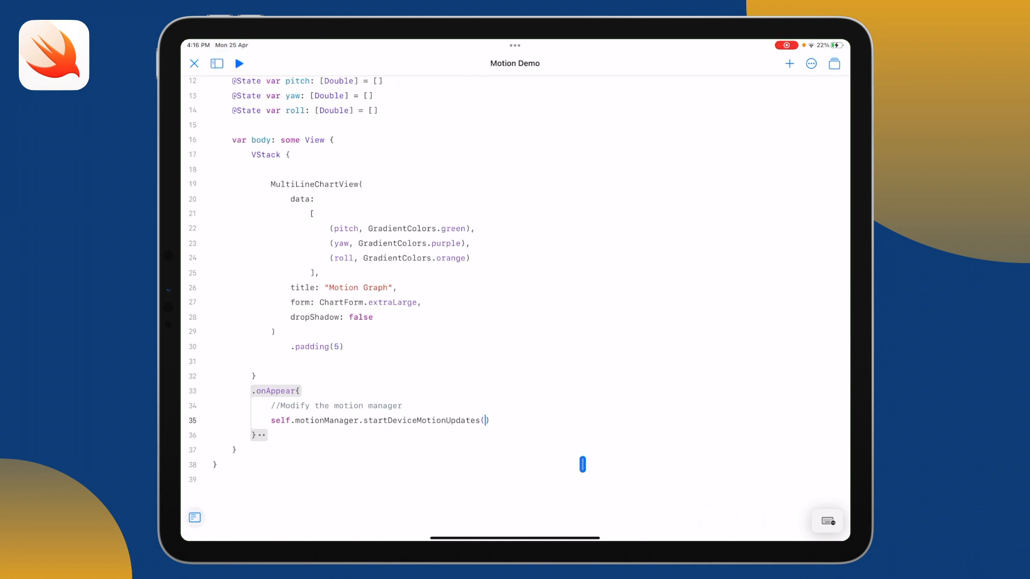
type("to: self.queue")
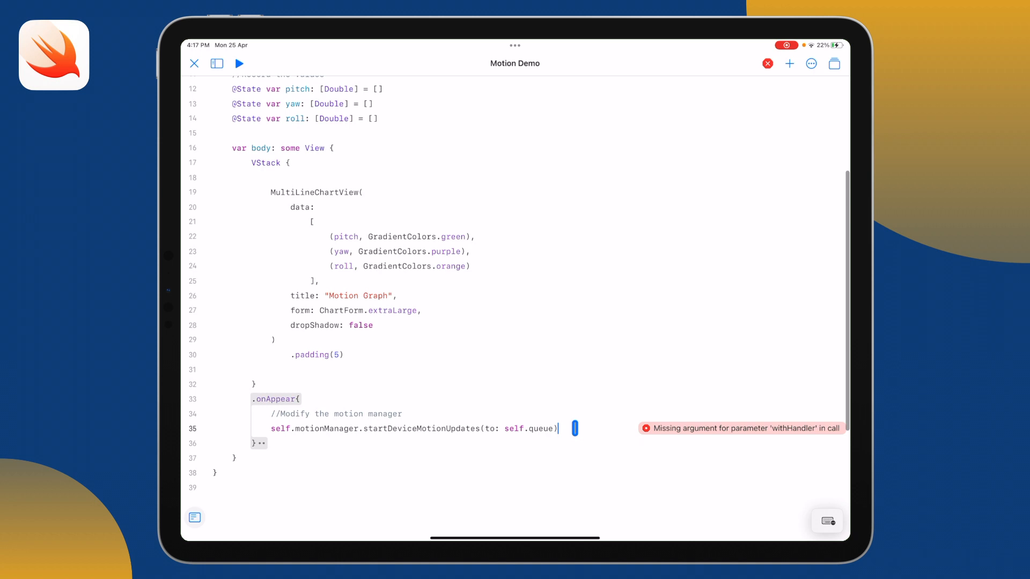
Step: Attach a closure taking data: CMDeviceMotion? and error: Error?, and begin a let in its body
type("{ () }")
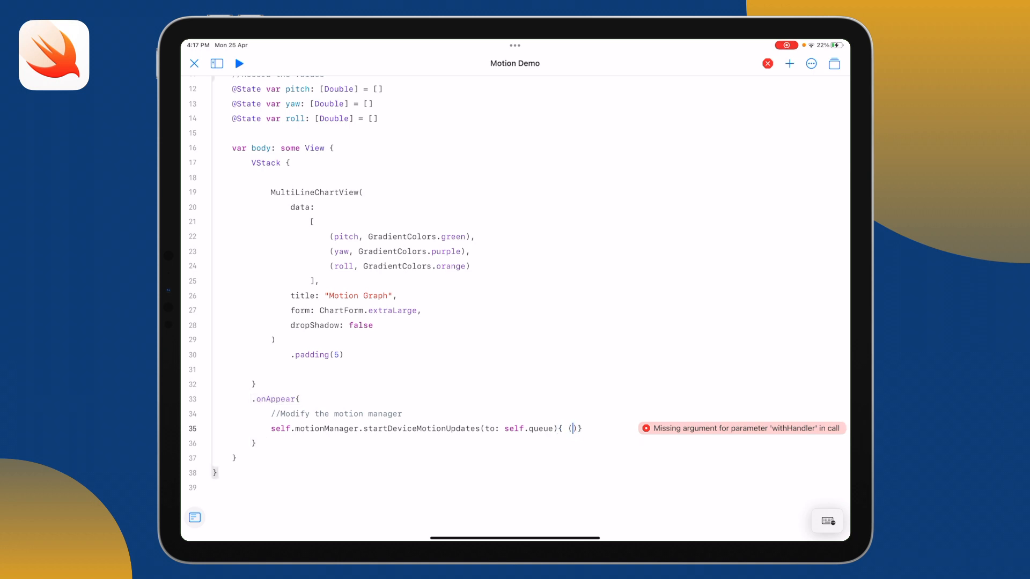
type("data: CMDa")
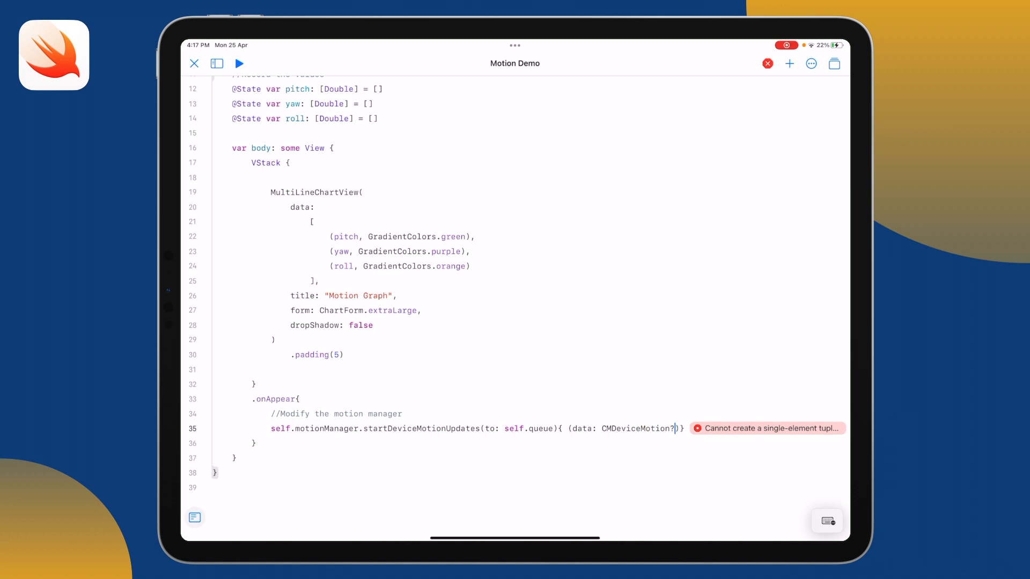
type(", error: Error?")
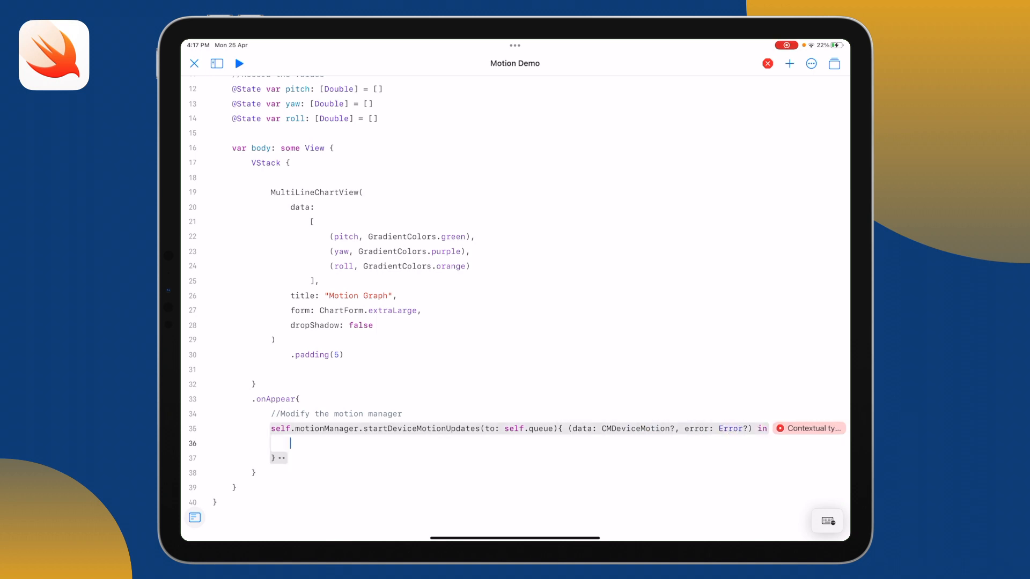
type("let")
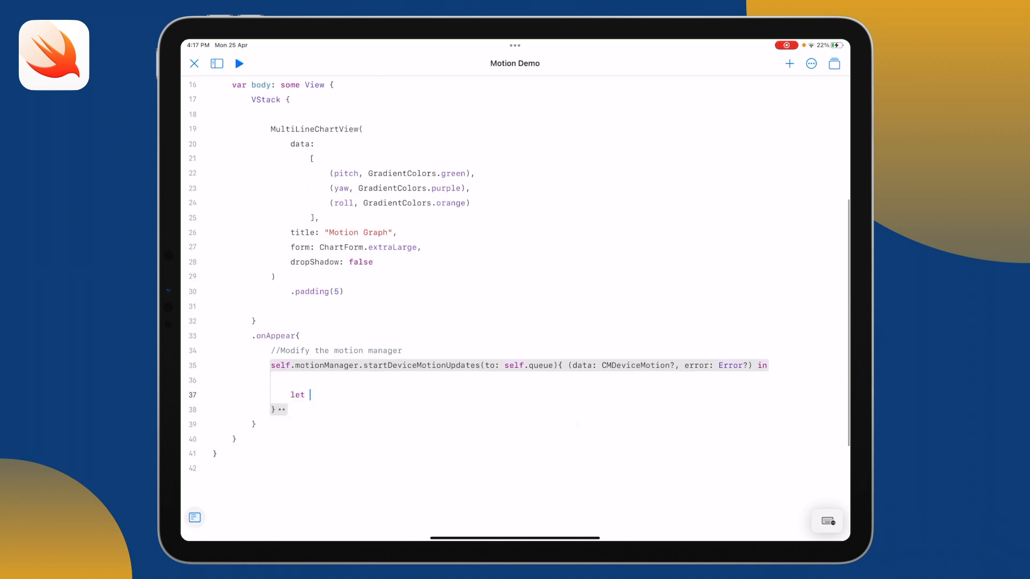
Step: Read data's CMAttitude, append Double pitch, yaw and roll to their arrays, and restore the preview
type("attitude: CM")
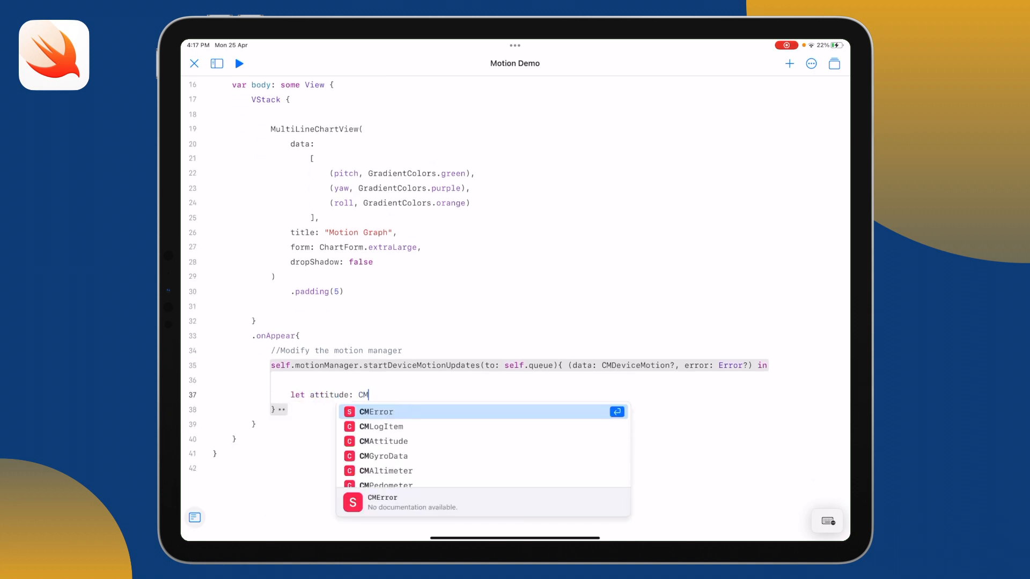
type("Attitude = data!.attitude")
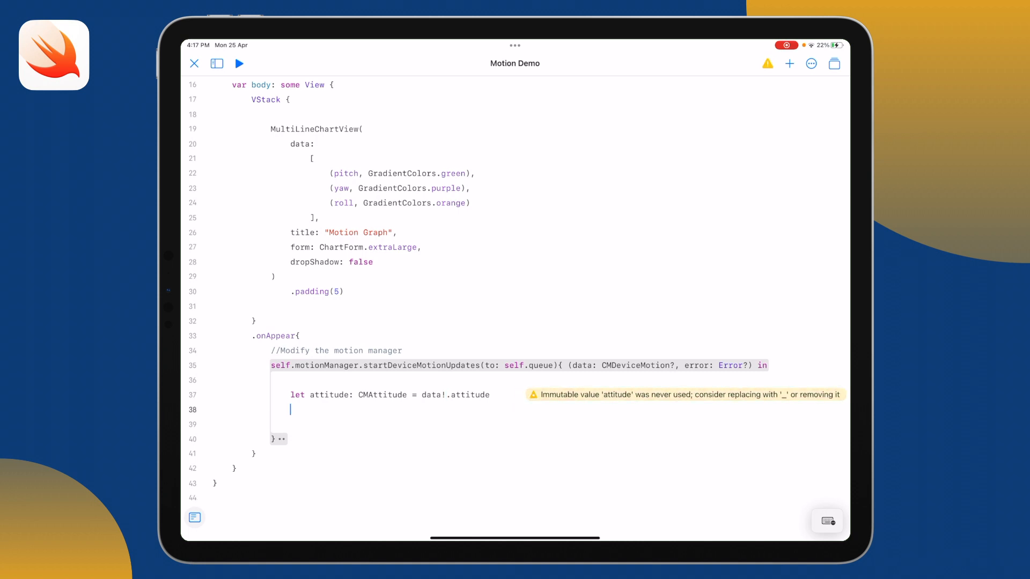
type("pitch.a")
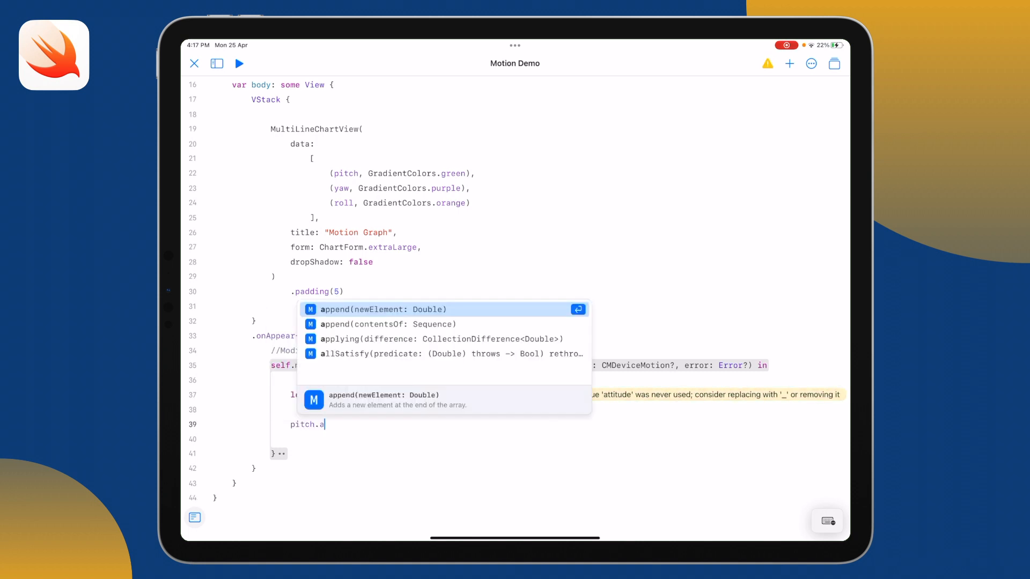
left_click(380, 309)
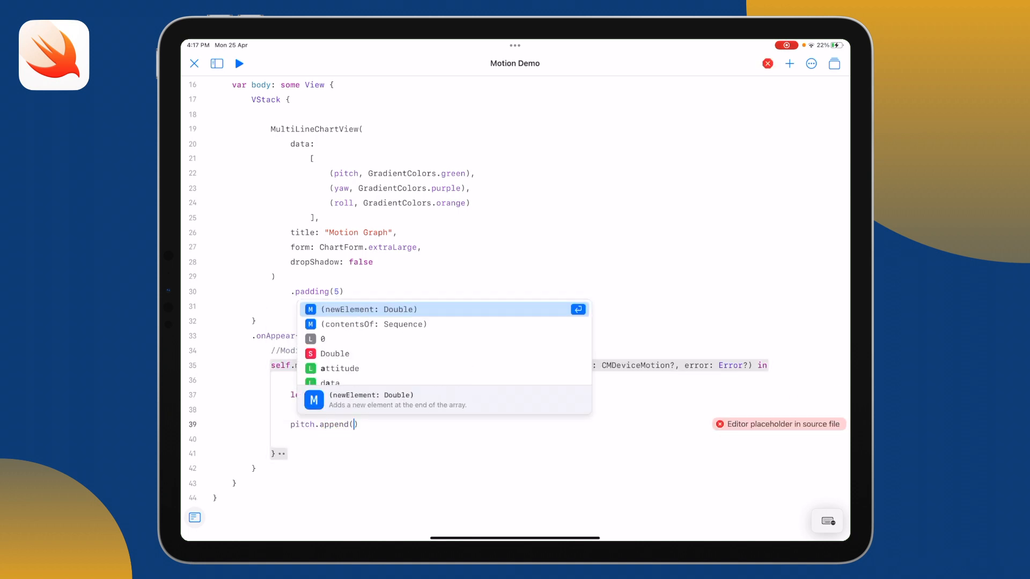
type("attitude.pitch")
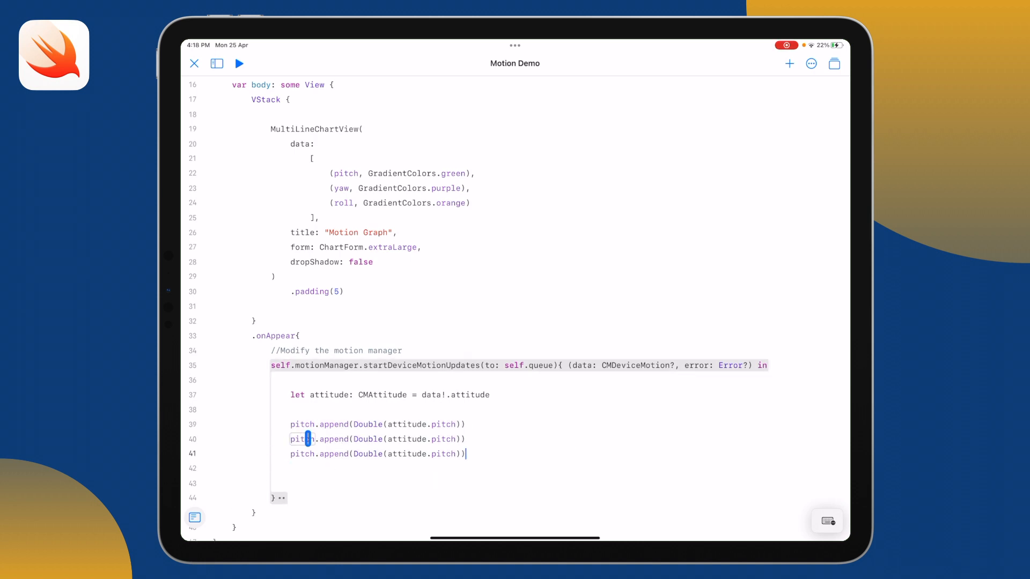
type("yaw")
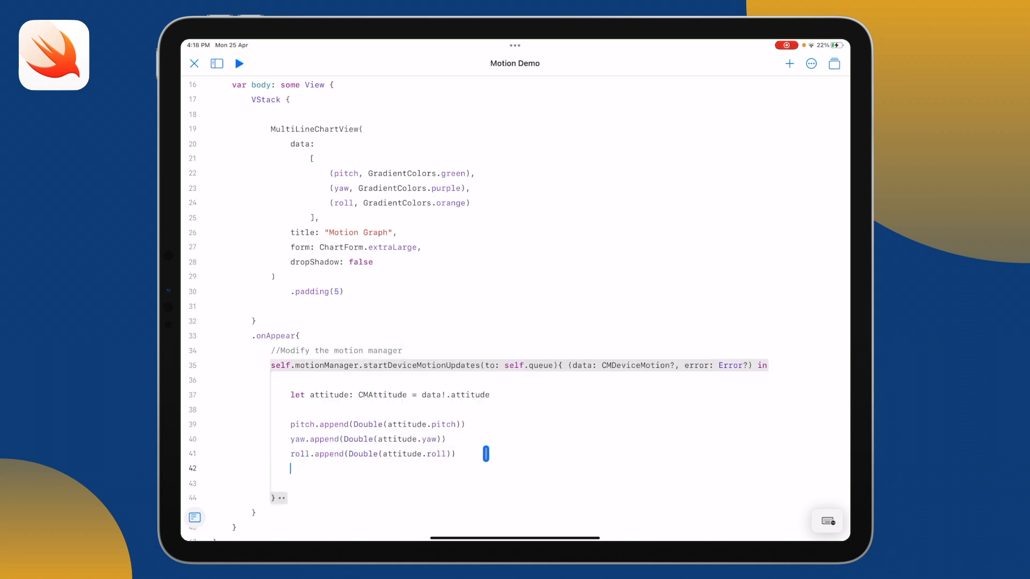
left_click(834, 63)
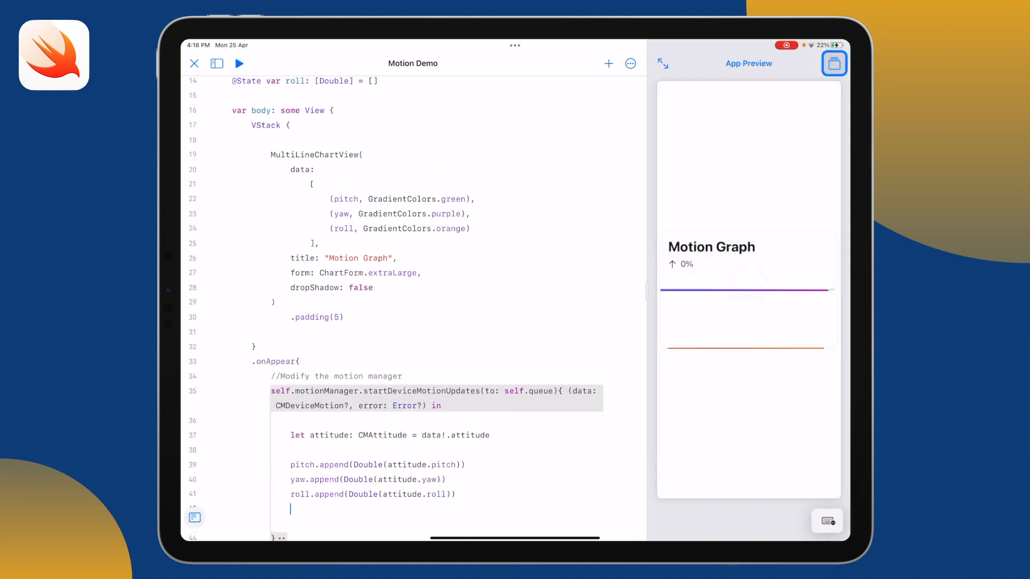